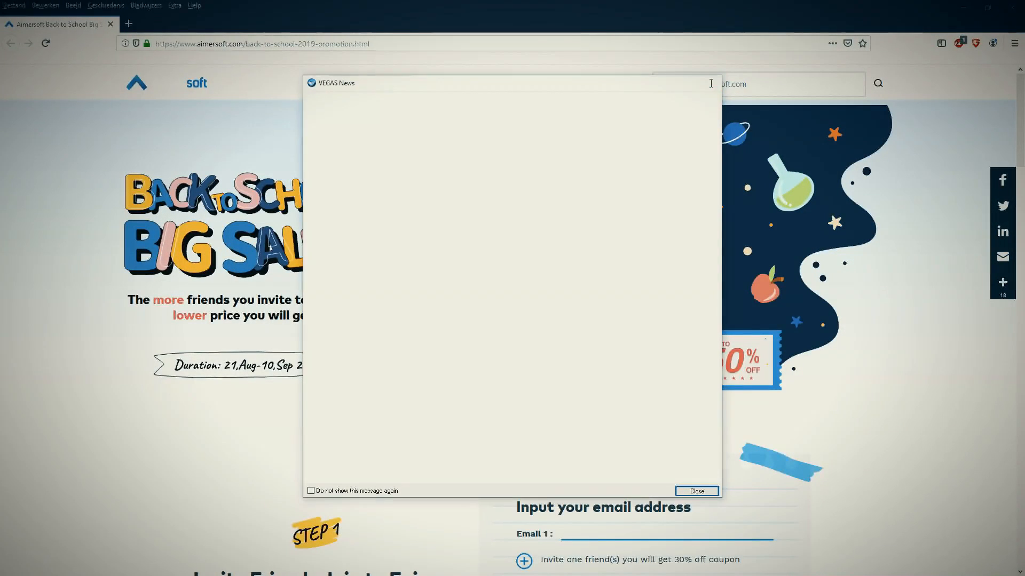
Step: Close VEGAS News, scroll to the invite-friends coupon form, and dismiss the email-required notice
{"action": "left_click", "coordinate": [695, 491]}
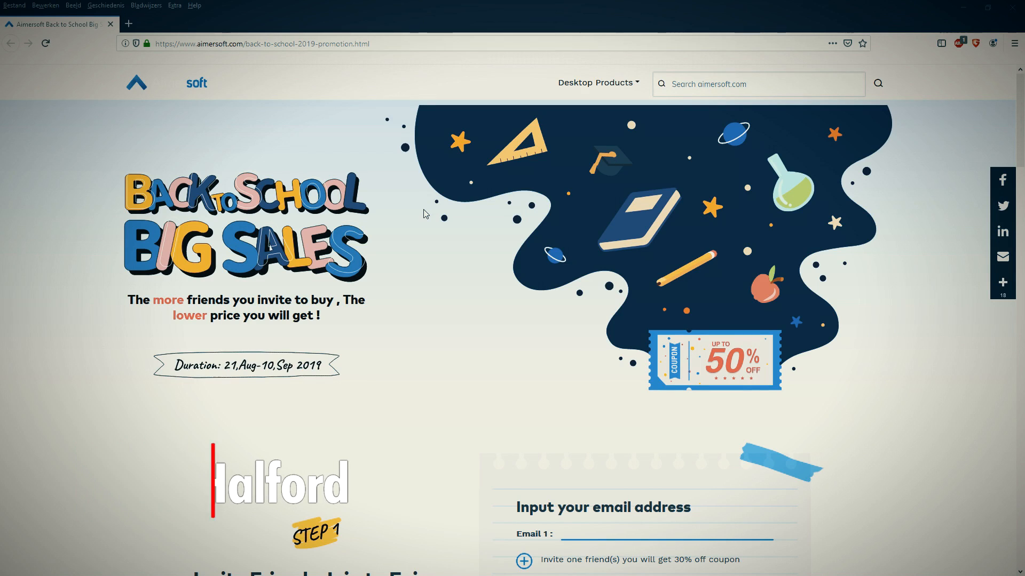
{"action": "scroll", "scroll_direction": "down", "scroll_amount": 3}
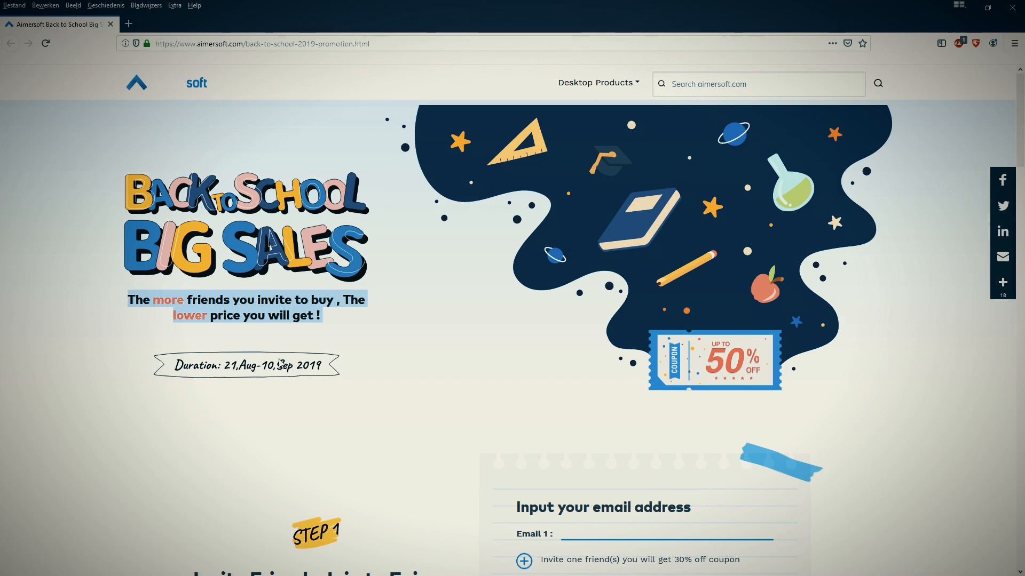
{"action": "scroll", "scroll_direction": "down", "scroll_amount": 3}
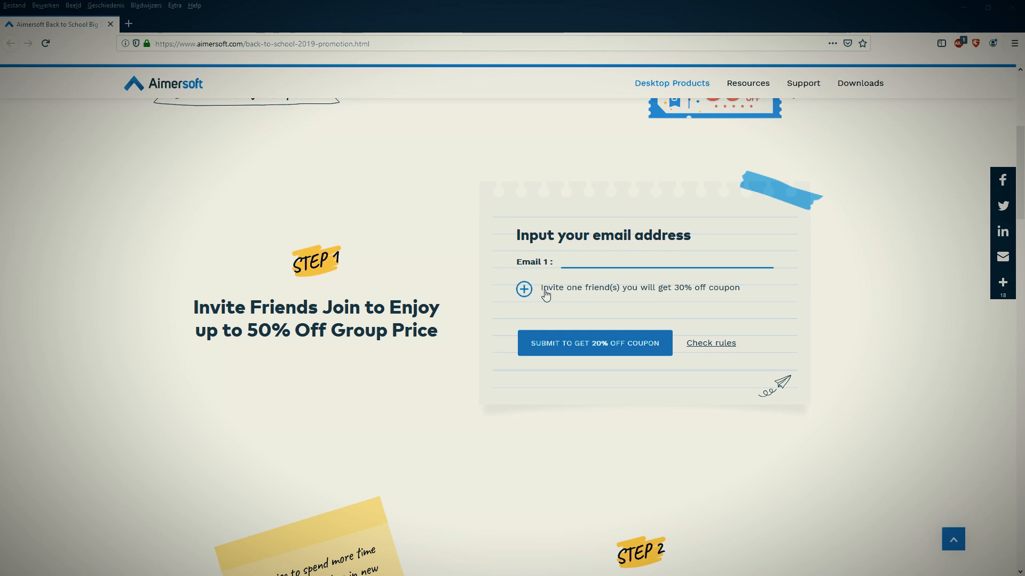
{"action": "left_click", "coordinate": [594, 342]}
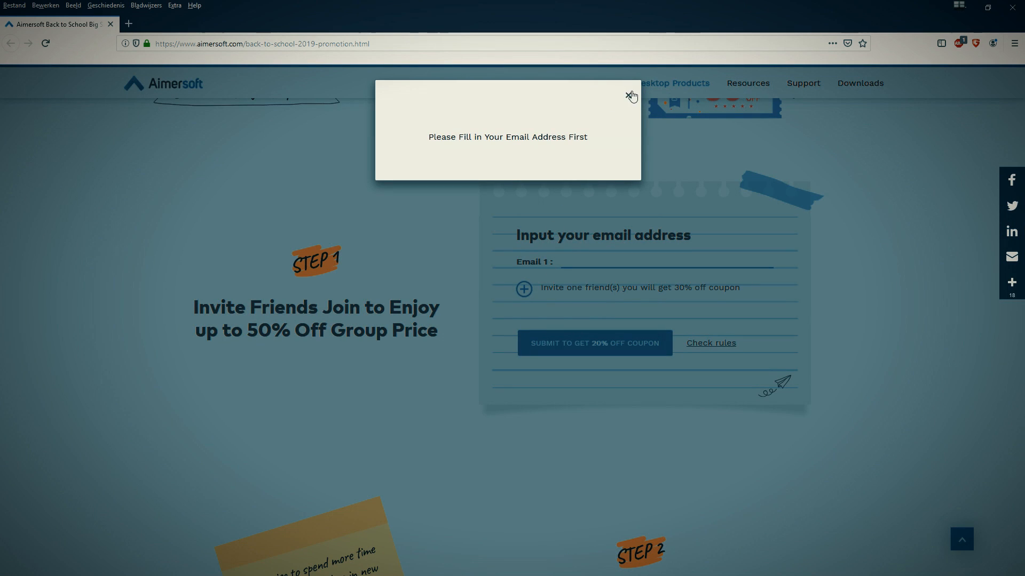
{"action": "left_click", "coordinate": [631, 96]}
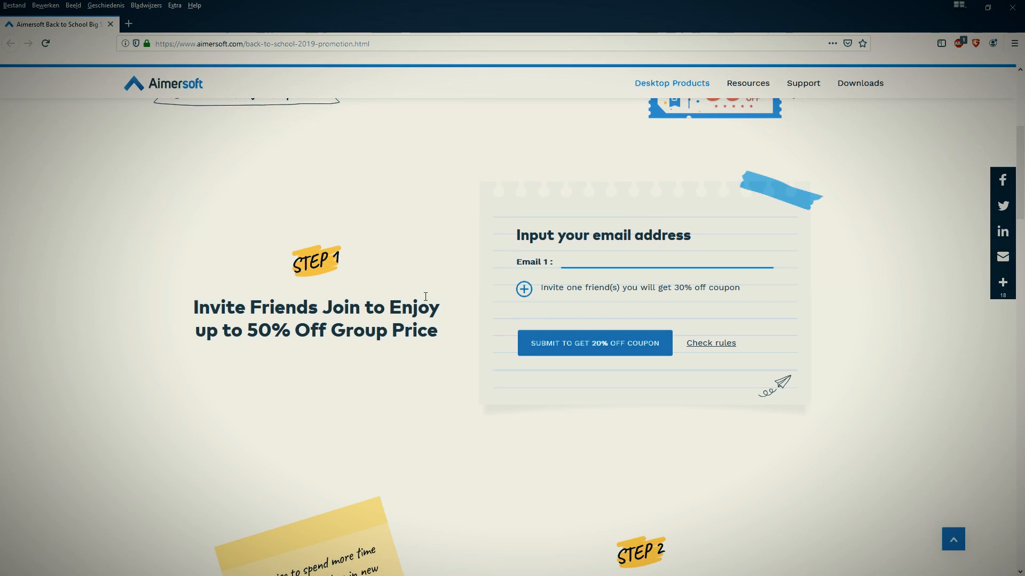
Step: Browse the sale products and highlight the iTube HD Video Downloader + DVD Ripper bundle title
{"action": "scroll", "scroll_direction": "down", "scroll_amount": 3}
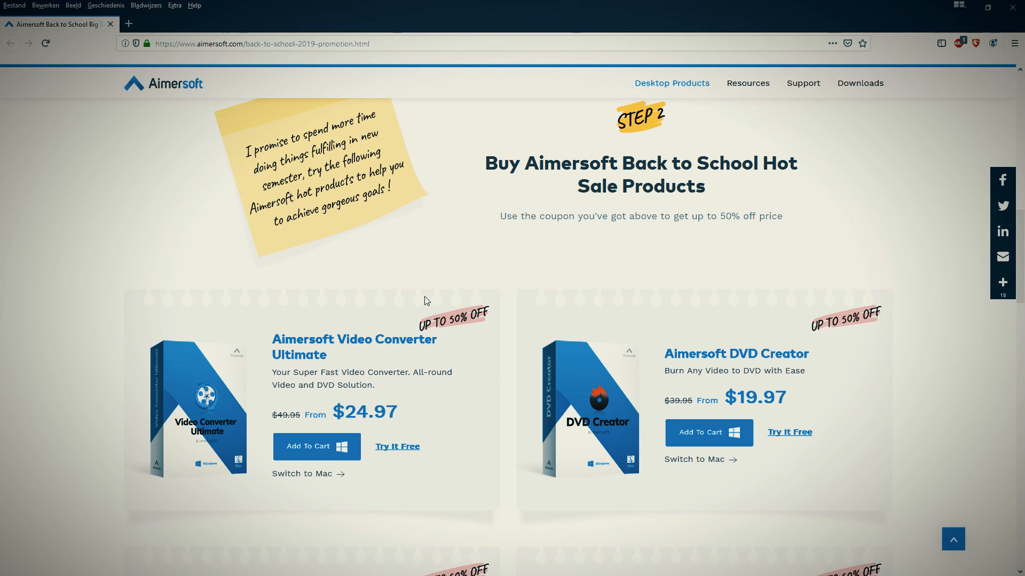
{"action": "scroll", "scroll_direction": "down", "scroll_amount": 3}
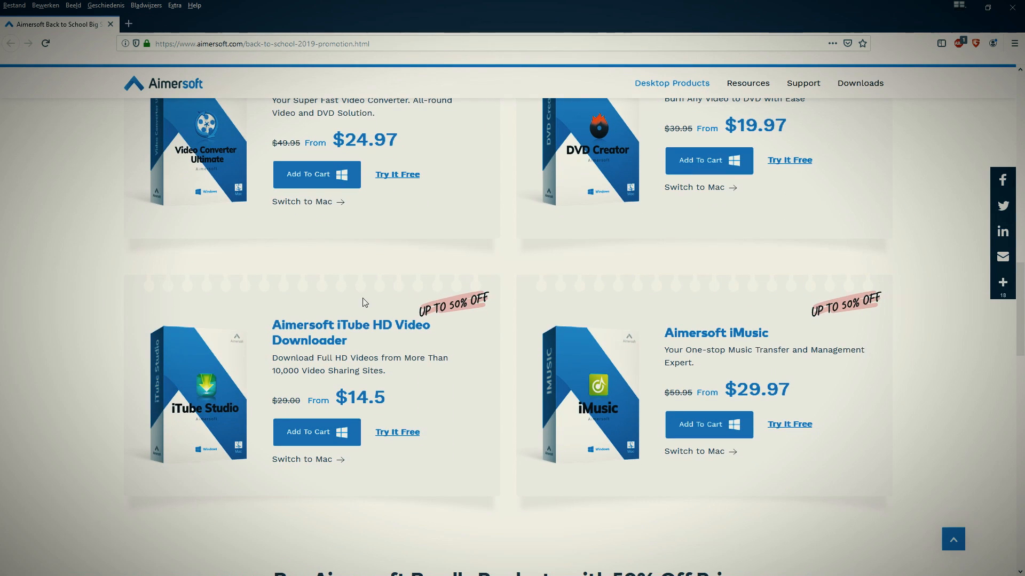
{"action": "scroll", "scroll_direction": "down", "scroll_amount": 3}
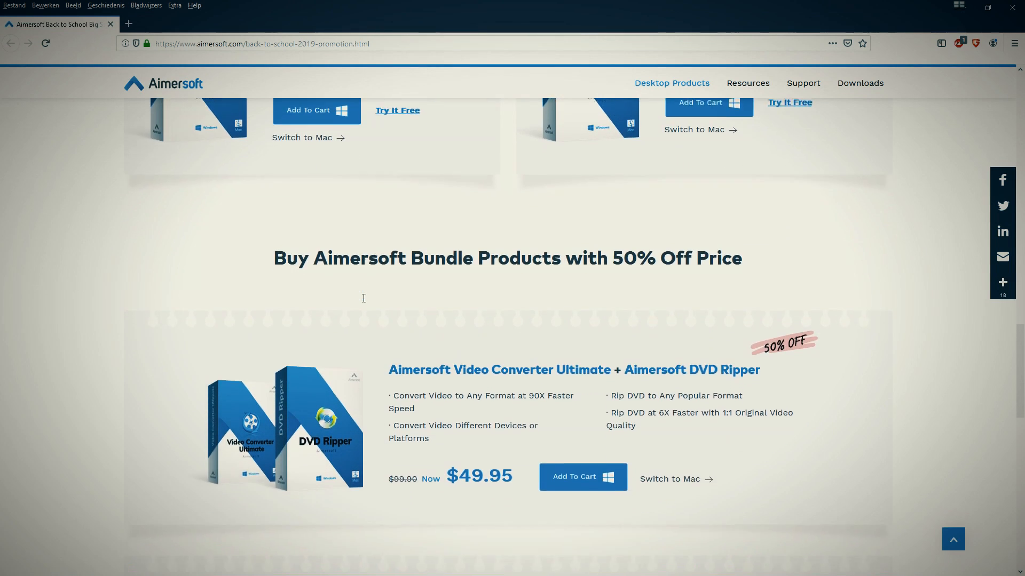
{"action": "scroll", "scroll_direction": "down", "scroll_amount": 3}
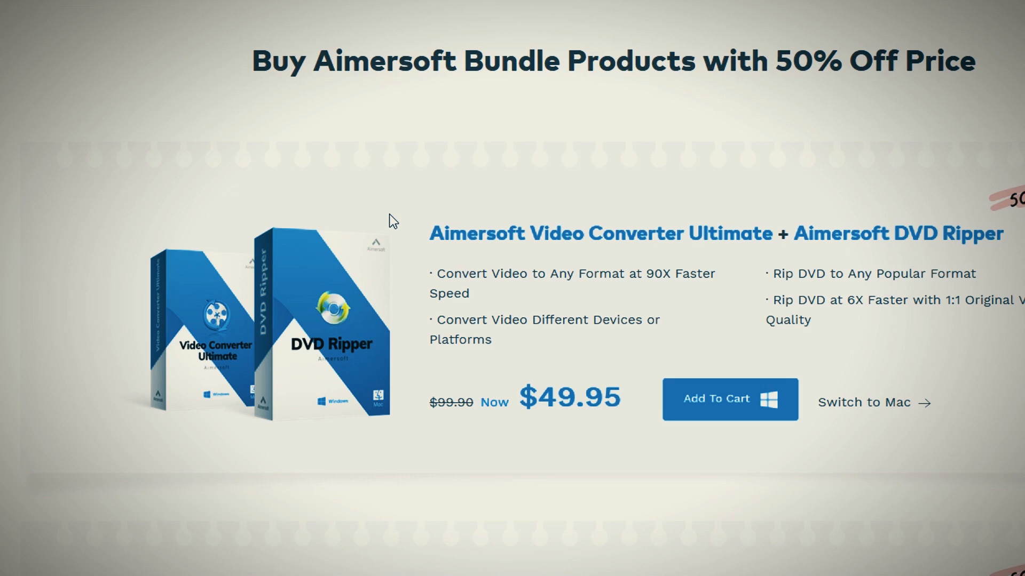
{"action": "mouse_move", "coordinate": [402, 217]}
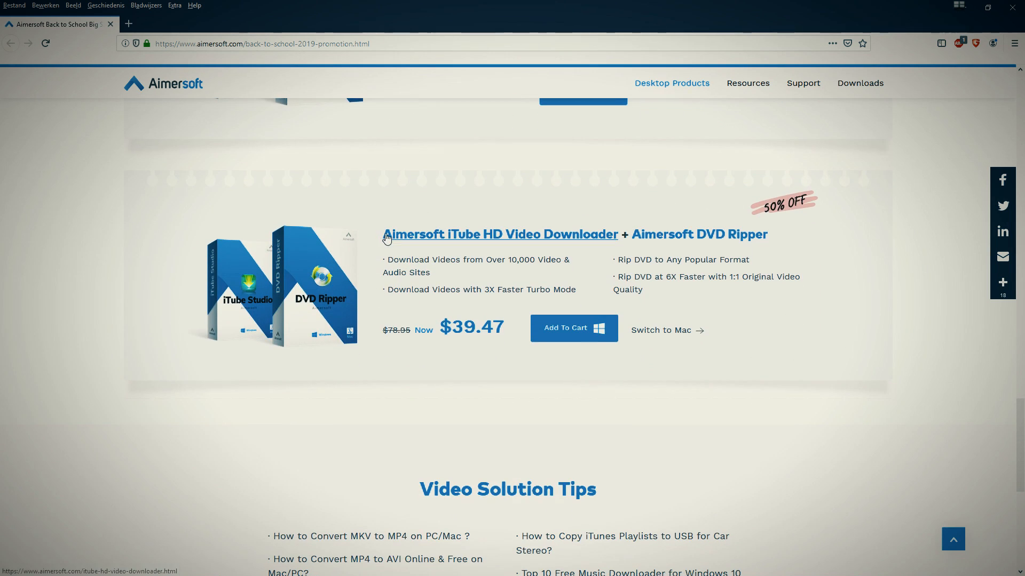
{"action": "left_click_drag", "start_coordinate": [384, 234], "coordinate": [768, 233]}
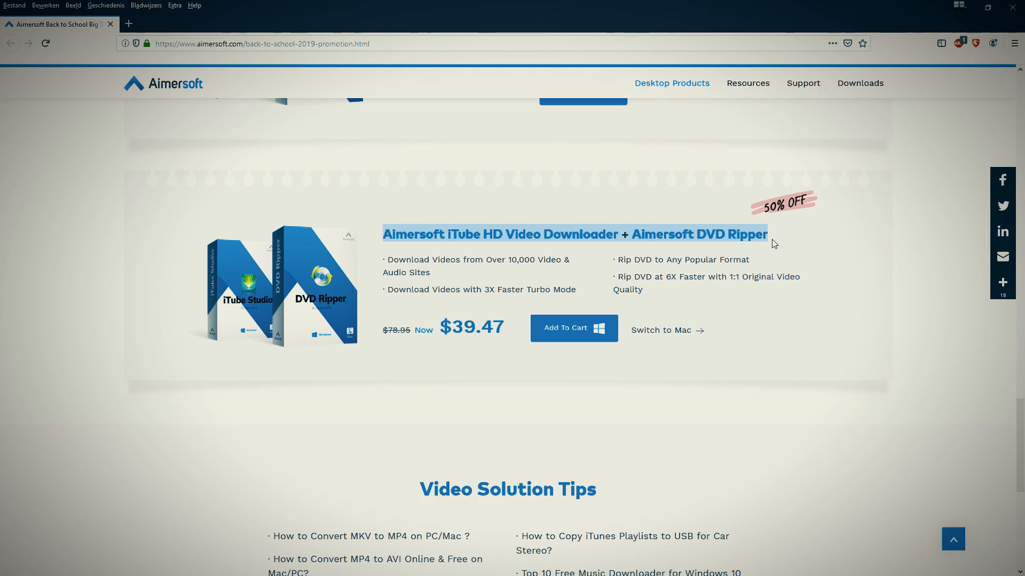
{"action": "right_click", "coordinate": [772, 244]}
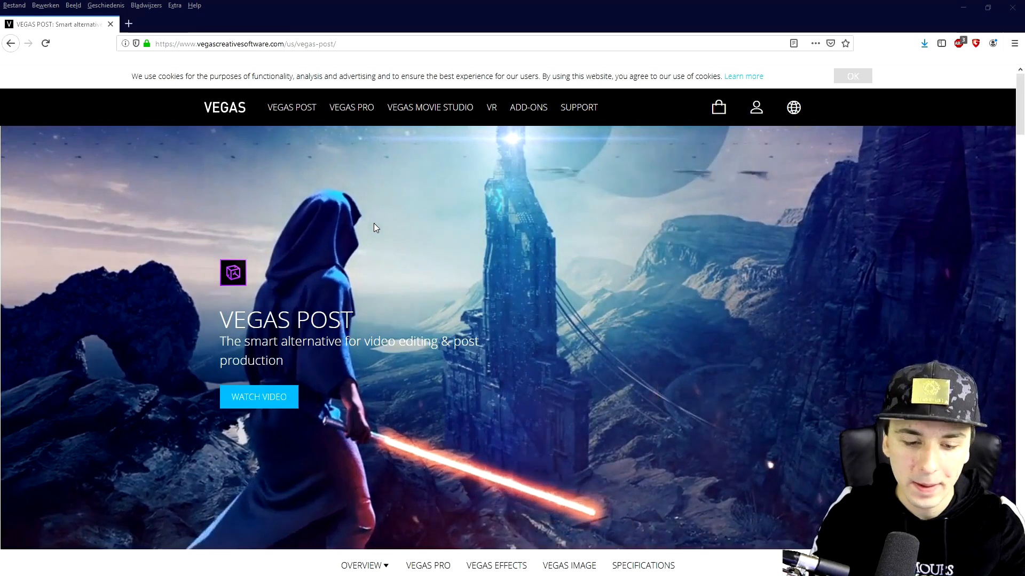
Step: Scroll the VEGAS POST page to the VEGAS Pro, Effects and Image overview
{"action": "scroll", "scroll_direction": "down", "scroll_amount": 3}
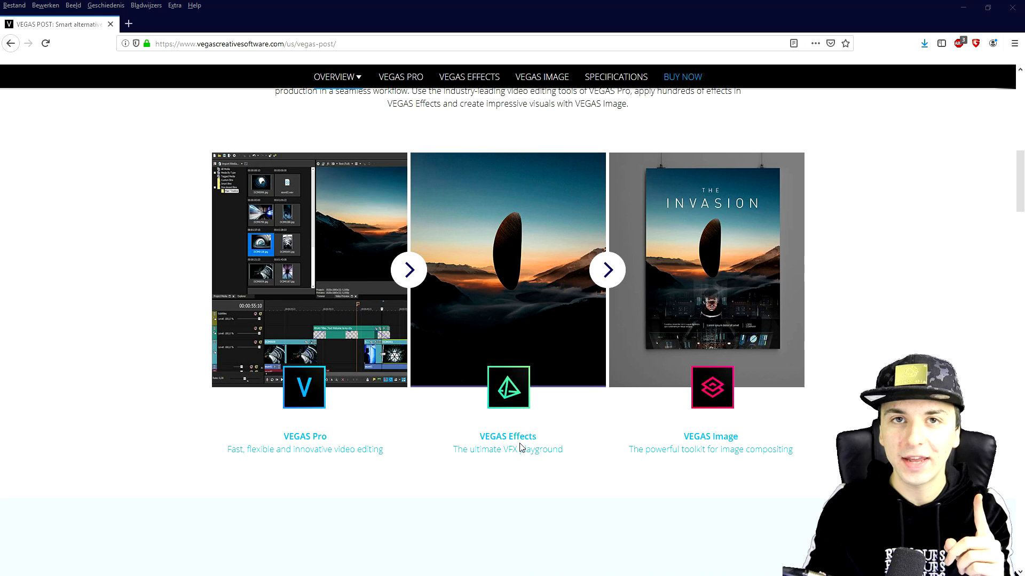
{"action": "mouse_move", "coordinate": [507, 436]}
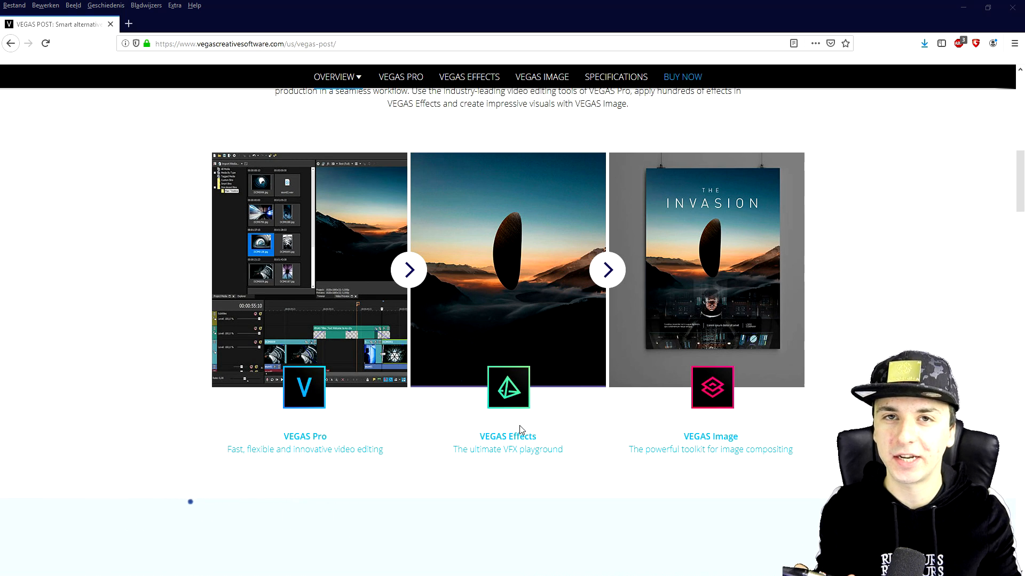
{"action": "mouse_move", "coordinate": [510, 411]}
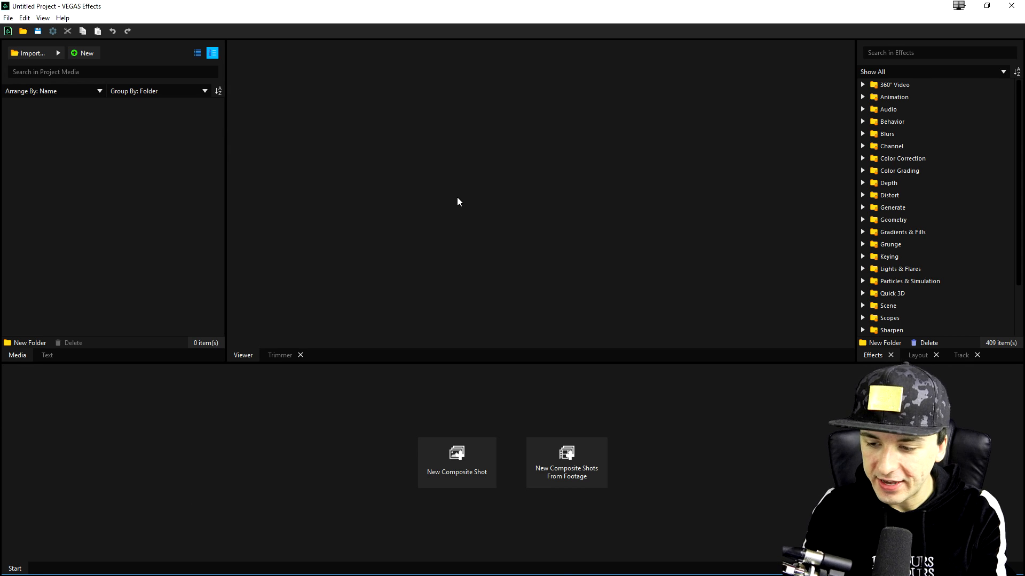
{"action": "mouse_move", "coordinate": [467, 197]}
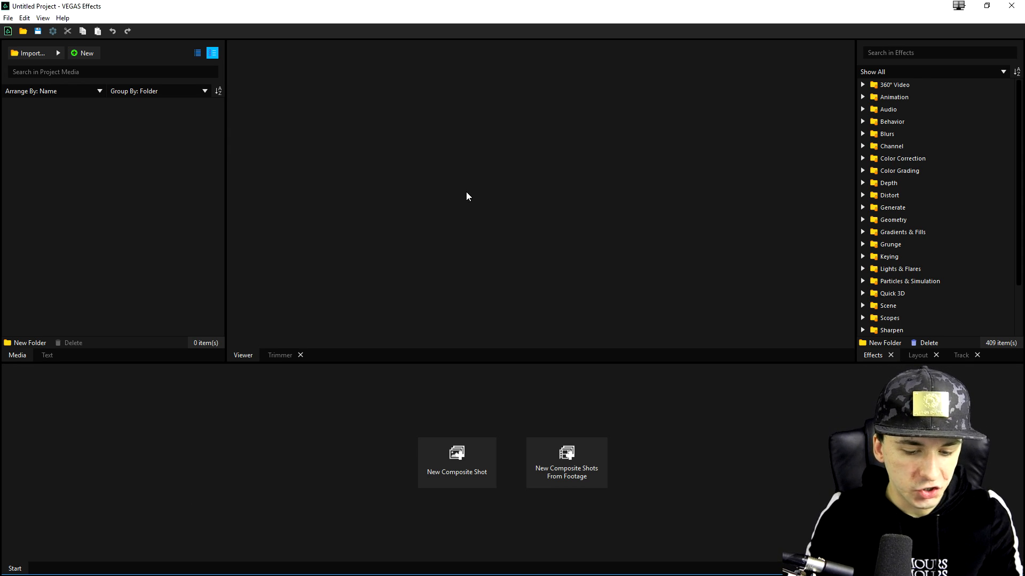
{"action": "mouse_move", "coordinate": [456, 471]}
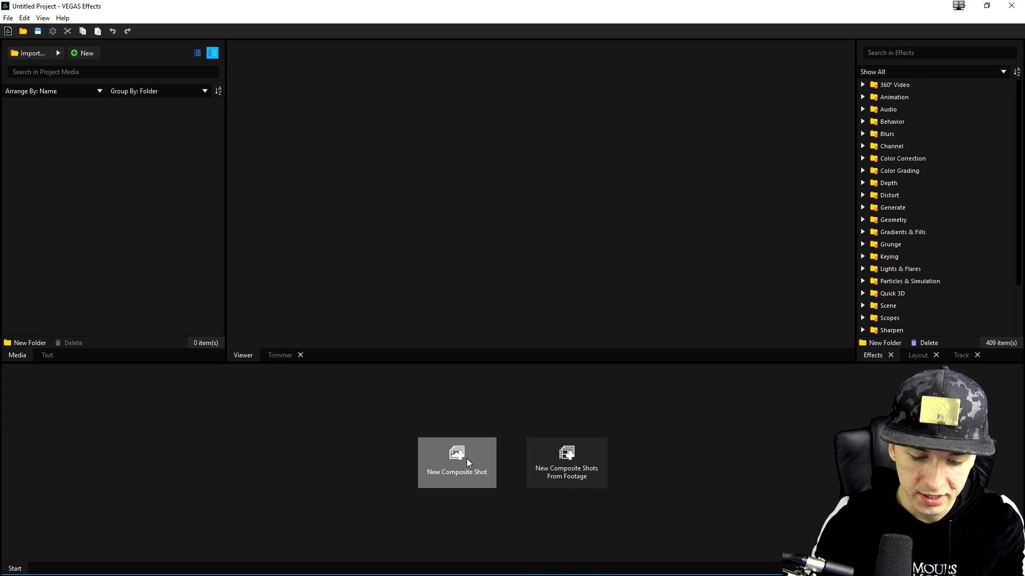
Step: Create composite shot 'Project 1' using the 1080p Full HD @ 60 fps template
{"action": "left_click", "coordinate": [456, 462]}
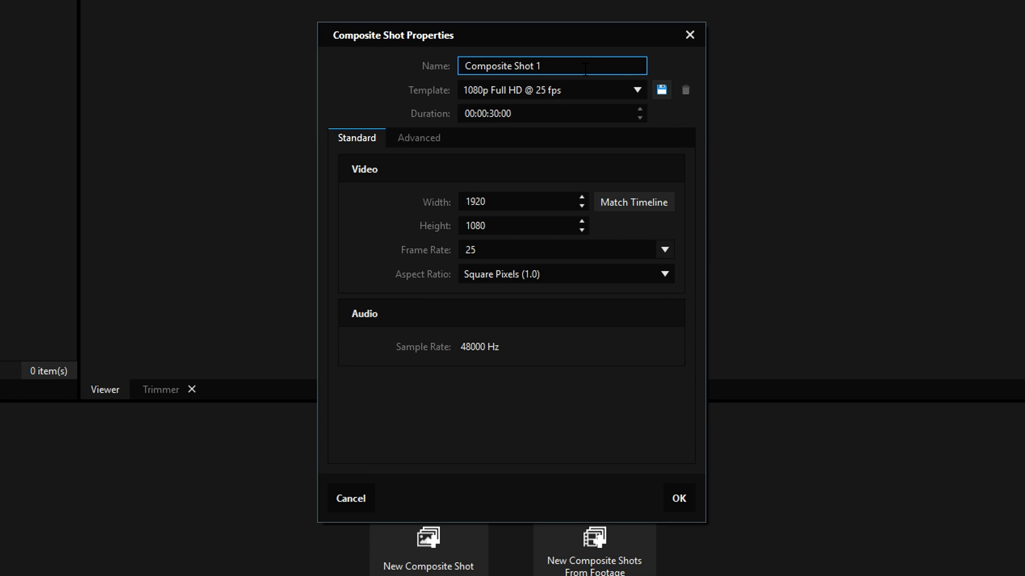
{"action": "type", "text": "Project 1"}
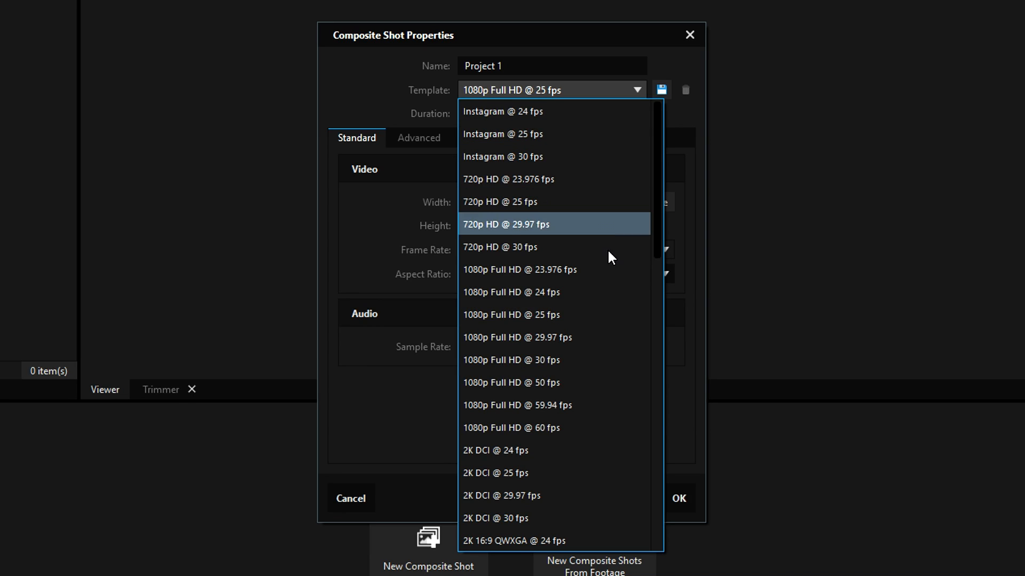
{"action": "mouse_move", "coordinate": [511, 428]}
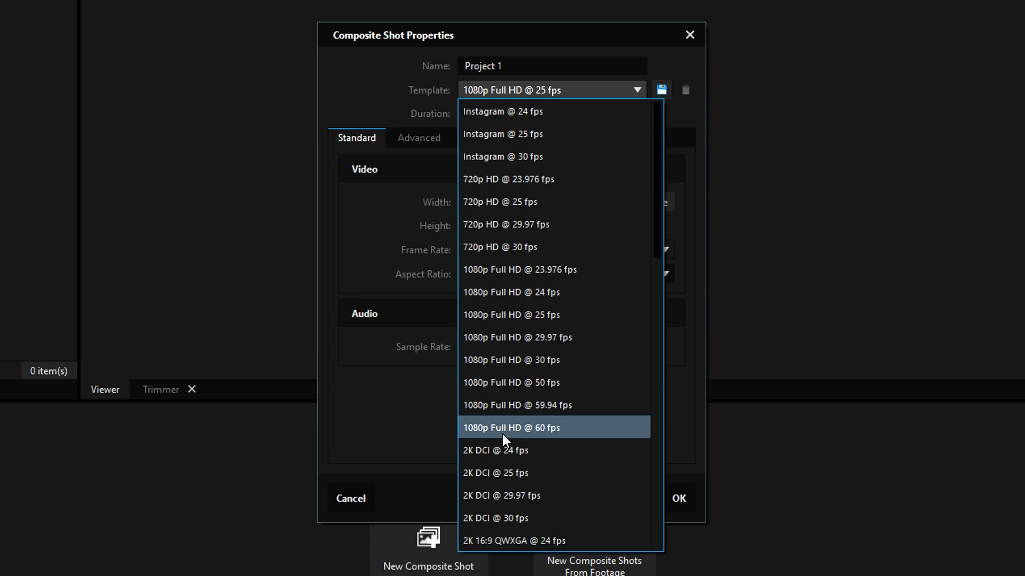
{"action": "left_click", "coordinate": [511, 428]}
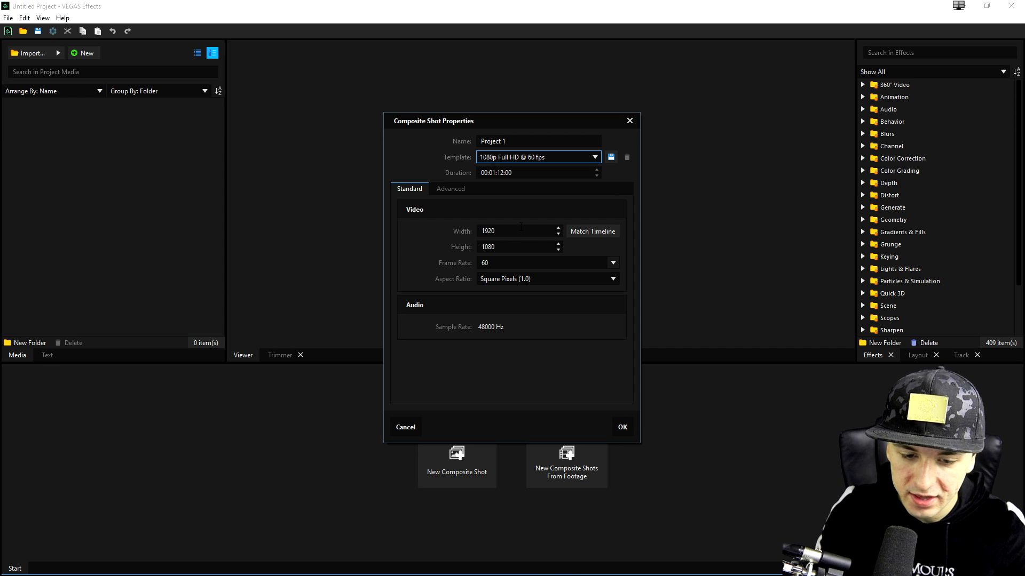
{"action": "mouse_move", "coordinate": [521, 241]}
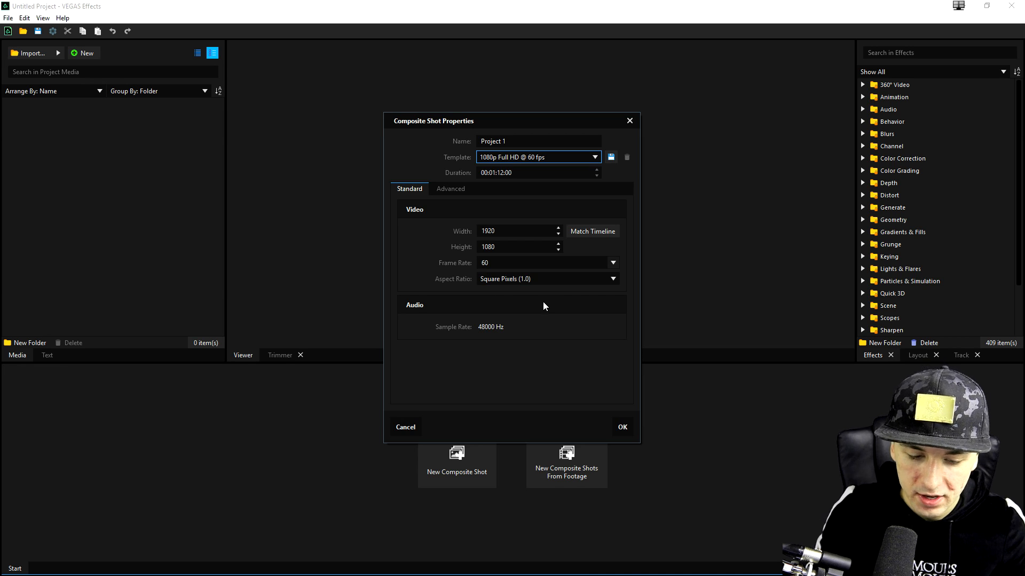
{"action": "left_click", "coordinate": [621, 427]}
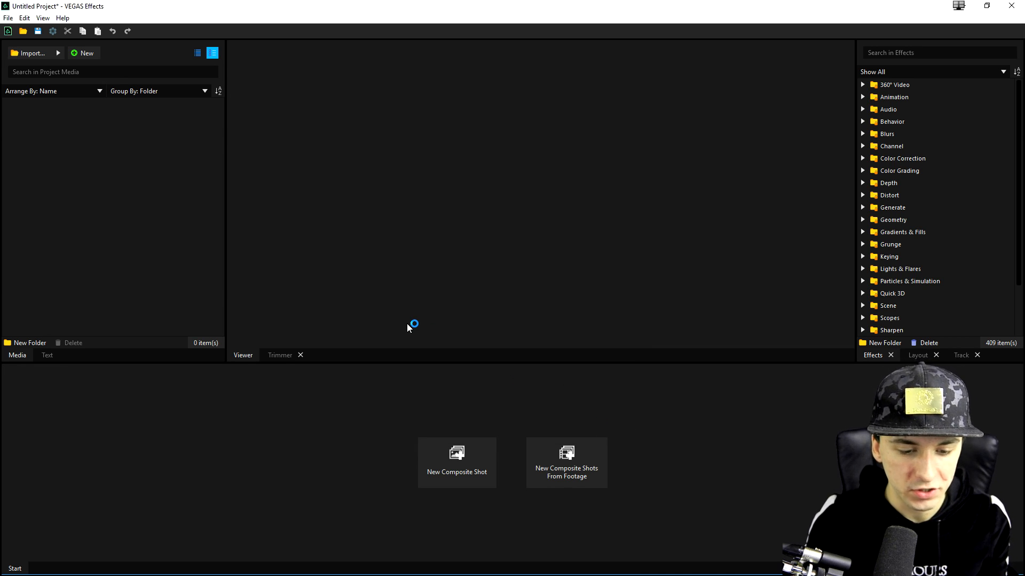
{"action": "mouse_move", "coordinate": [541, 161]}
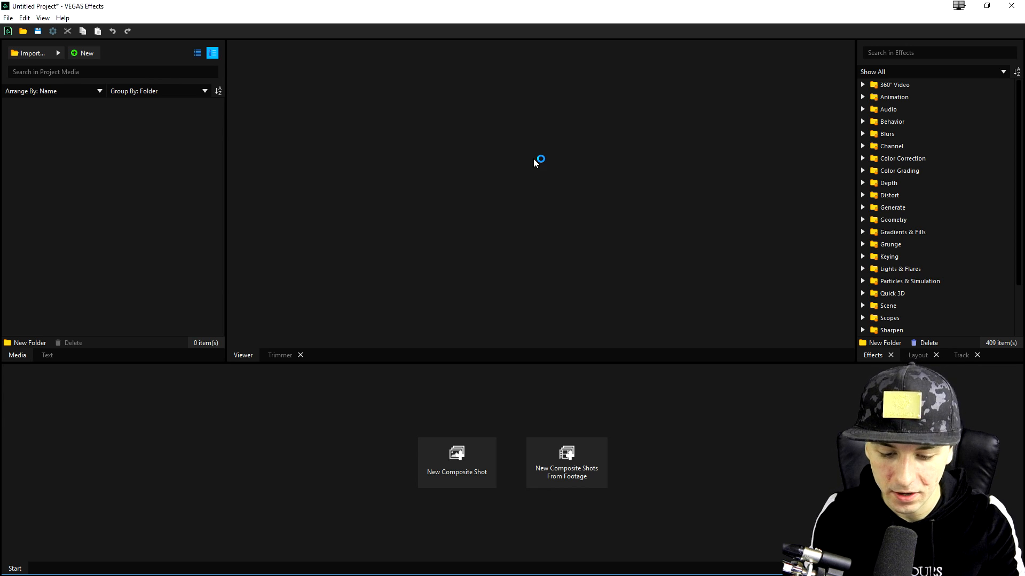
Step: Expand the Animation effects folder and scroll through its presets
{"action": "left_click", "coordinate": [457, 462]}
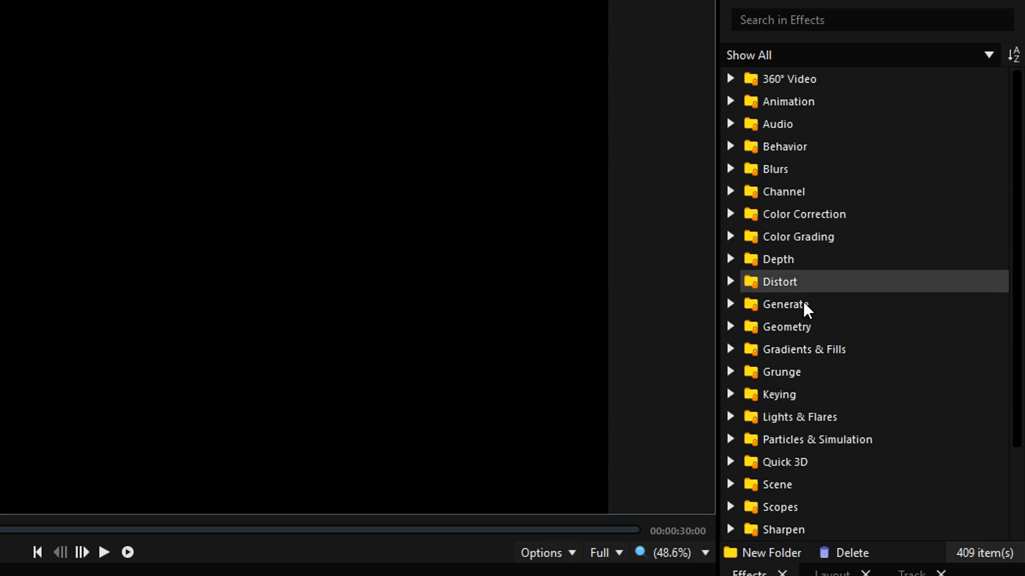
{"action": "mouse_move", "coordinate": [786, 229]}
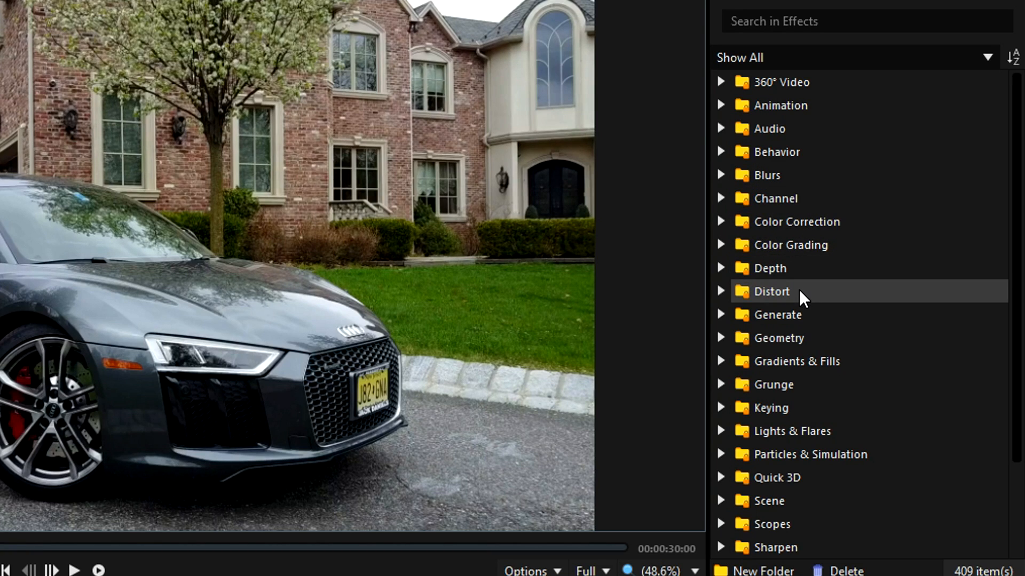
{"action": "mouse_move", "coordinate": [768, 323]}
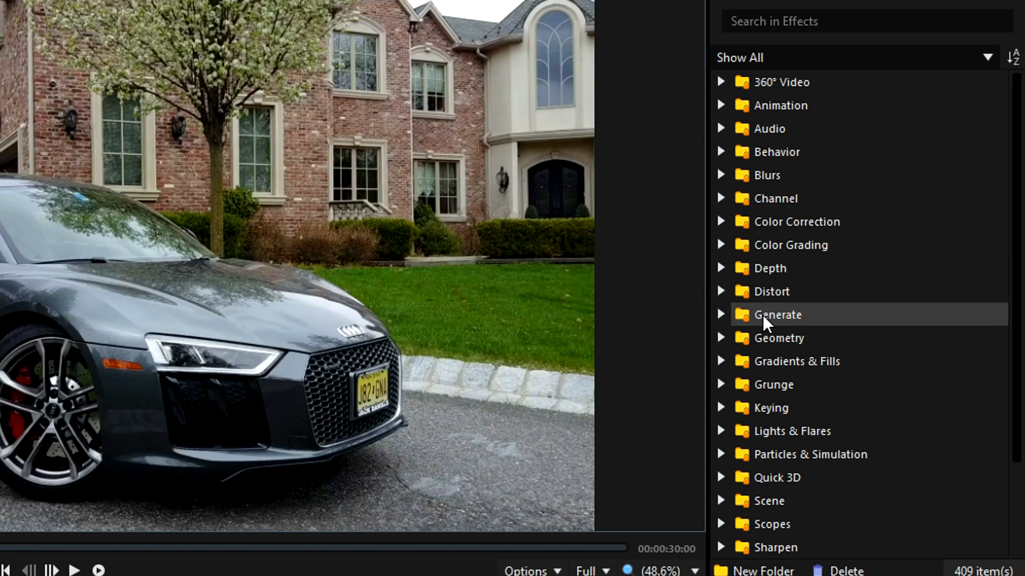
{"action": "mouse_move", "coordinate": [838, 144]}
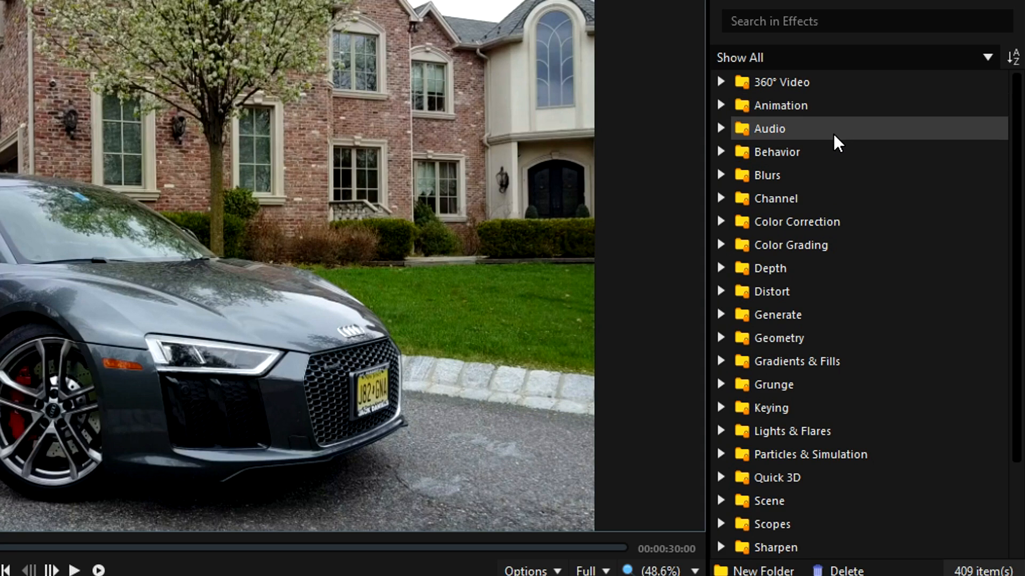
{"action": "mouse_move", "coordinate": [838, 207]}
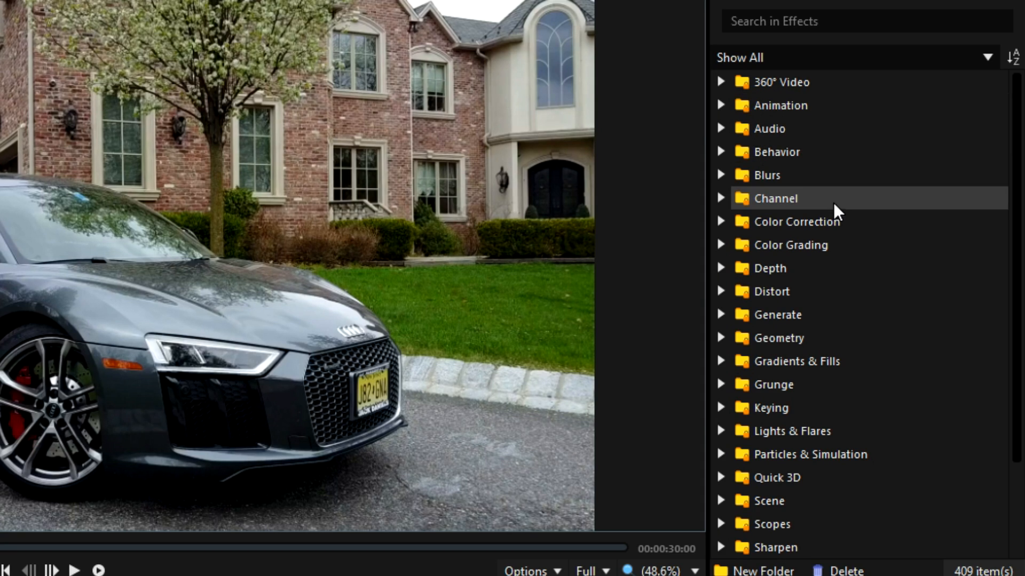
{"action": "mouse_move", "coordinate": [845, 245]}
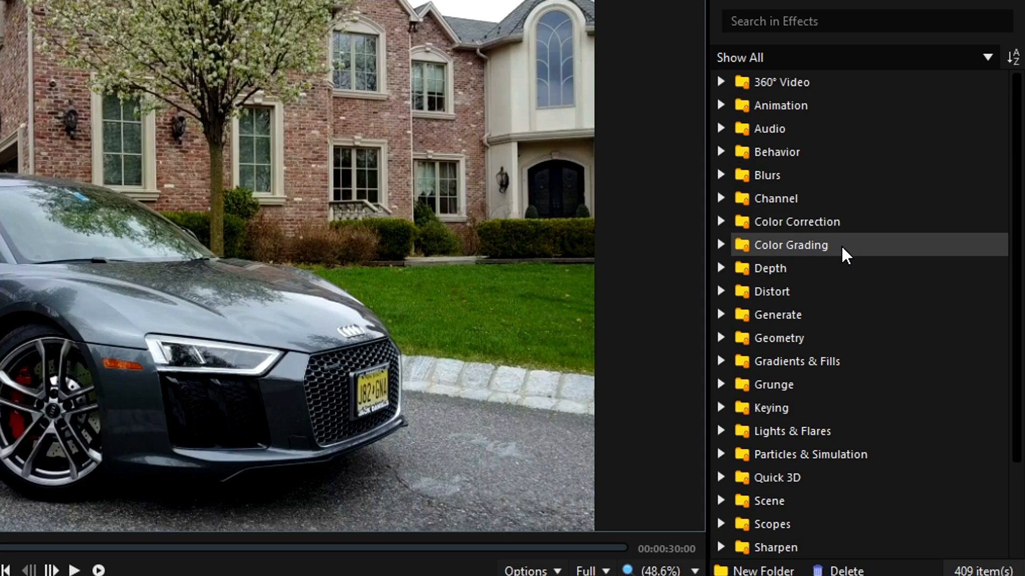
{"action": "mouse_move", "coordinate": [838, 308]}
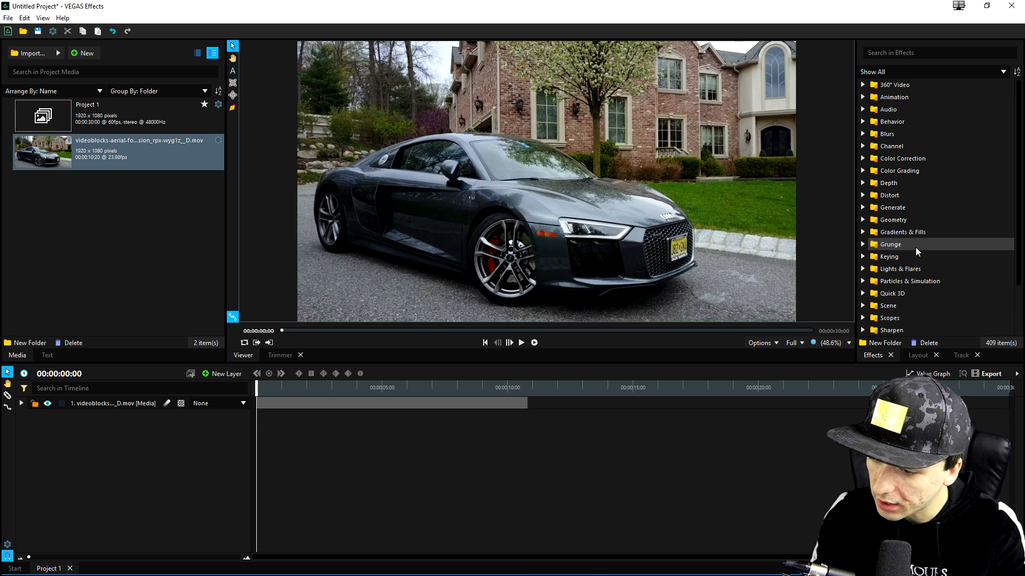
{"action": "mouse_move", "coordinate": [914, 257]}
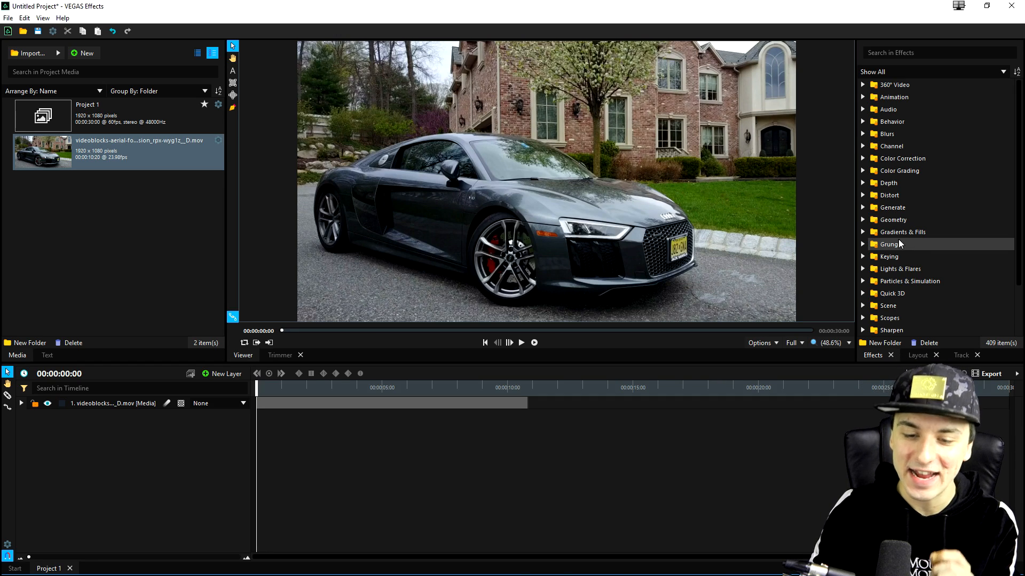
{"action": "mouse_move", "coordinate": [924, 108]}
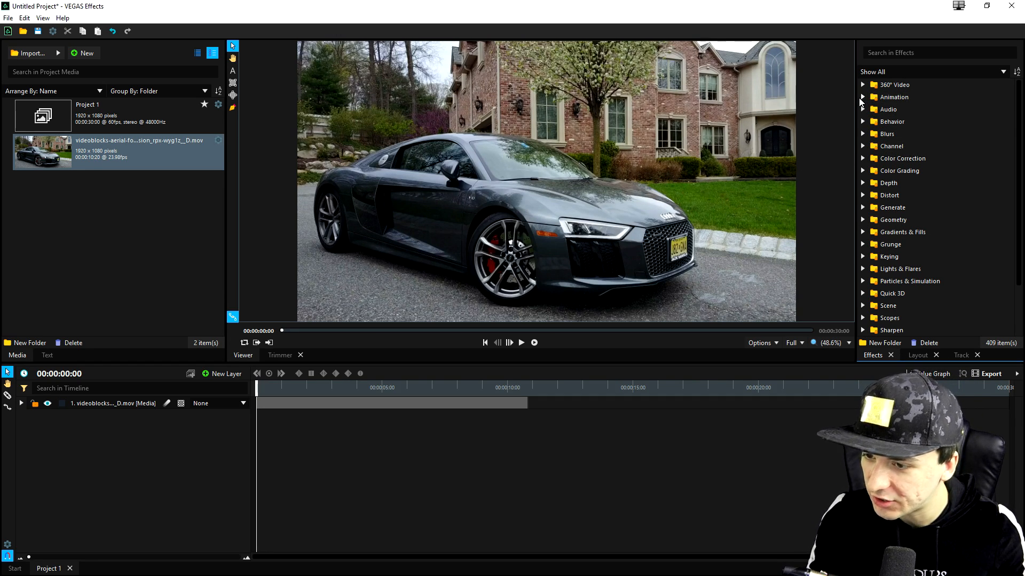
{"action": "left_click", "coordinate": [863, 96]}
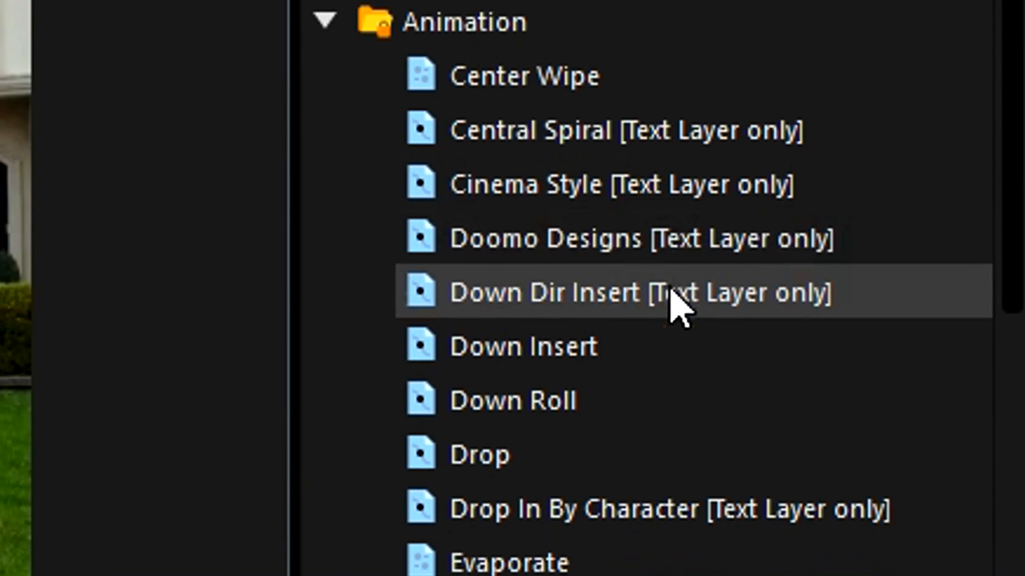
{"action": "scroll", "scroll_direction": "down", "scroll_amount": 3}
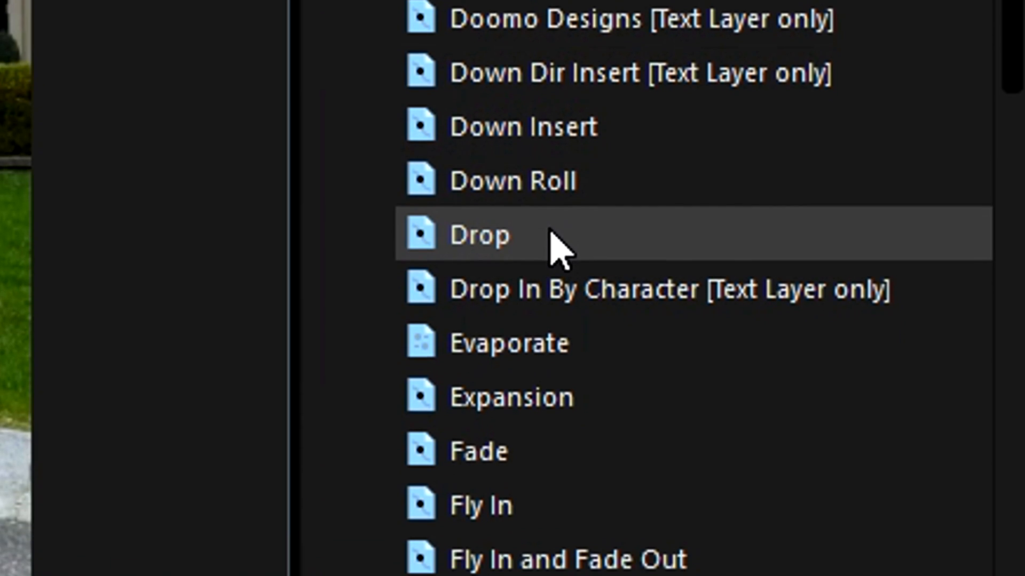
{"action": "scroll", "scroll_direction": "down", "scroll_amount": 3}
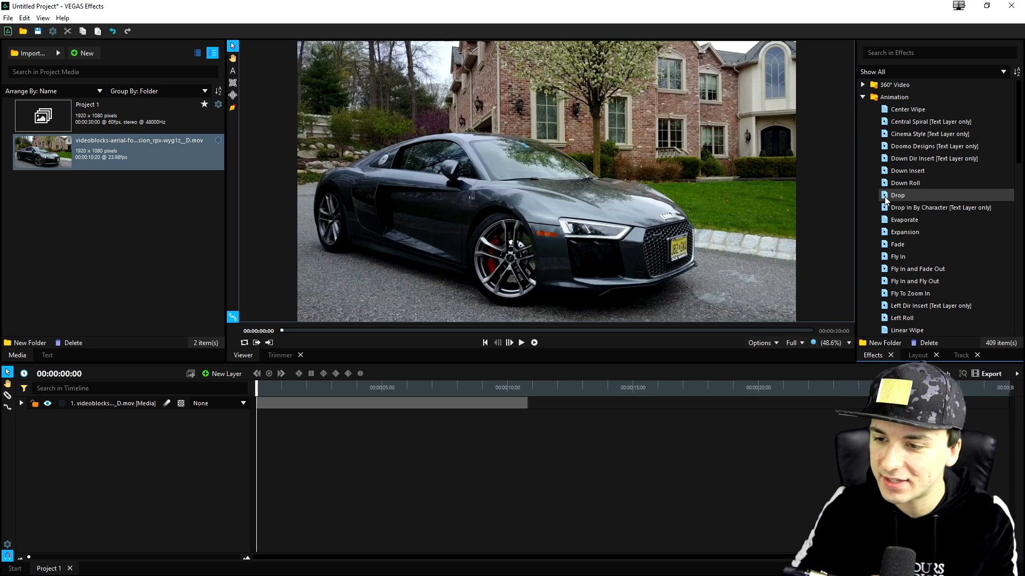
{"action": "mouse_move", "coordinate": [934, 158]}
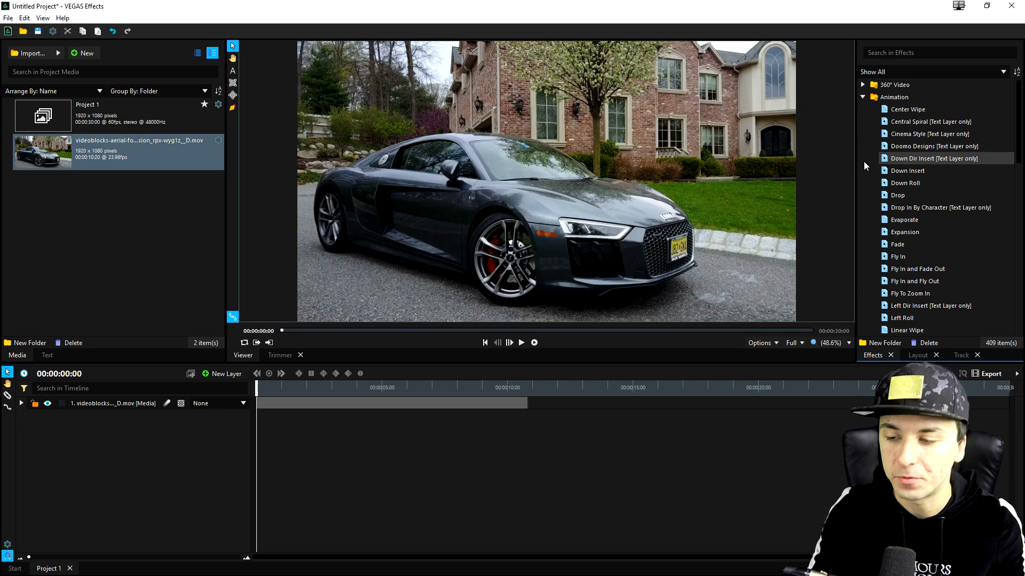
{"action": "mouse_move", "coordinate": [907, 170]}
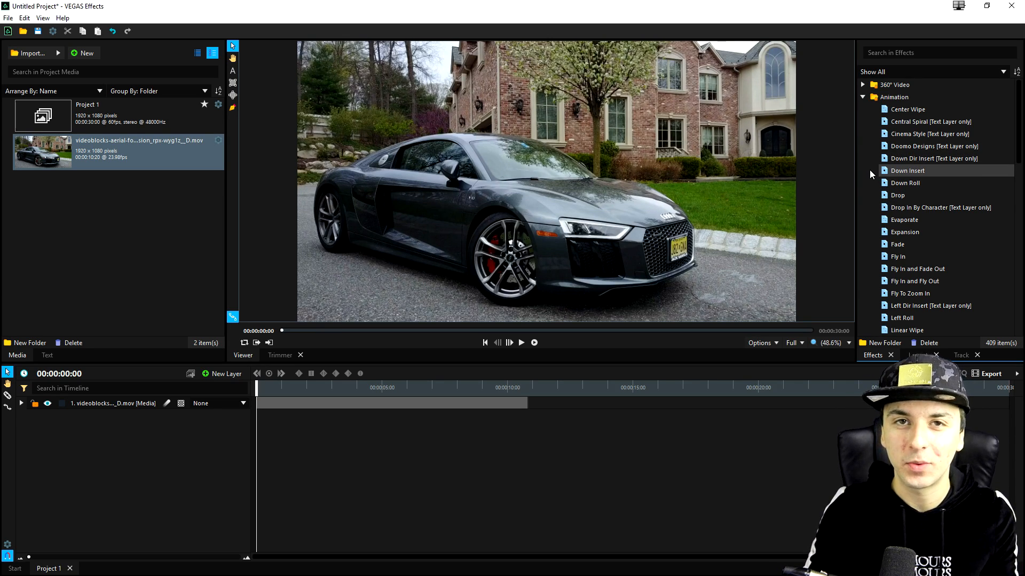
{"action": "scroll", "scroll_direction": "down", "scroll_amount": 3}
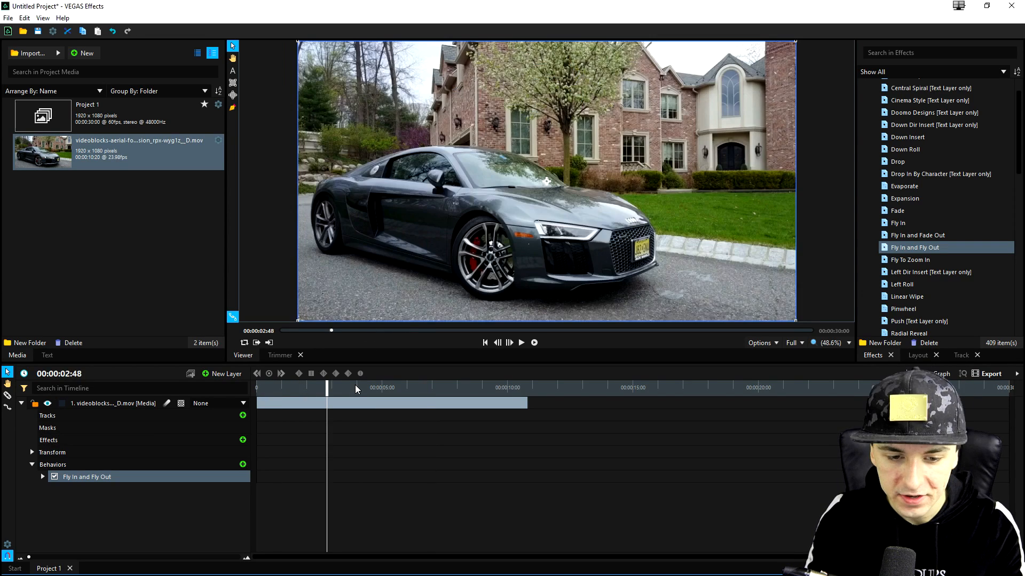
Step: Scrub the car clip near the start and around eleven seconds to preview Fly In and Fly Out
{"action": "left_click", "coordinate": [521, 342]}
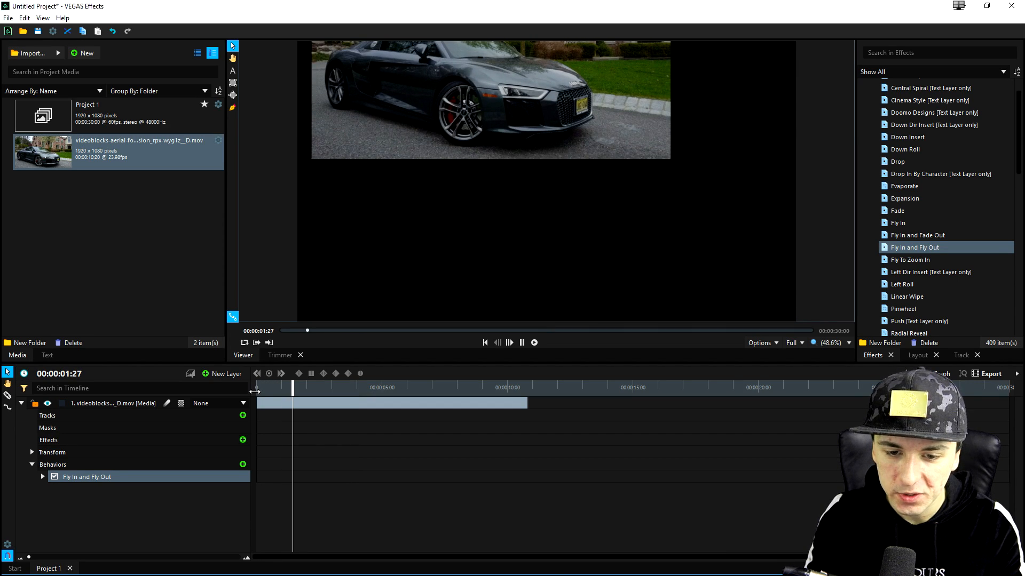
{"action": "left_click", "coordinate": [522, 342]}
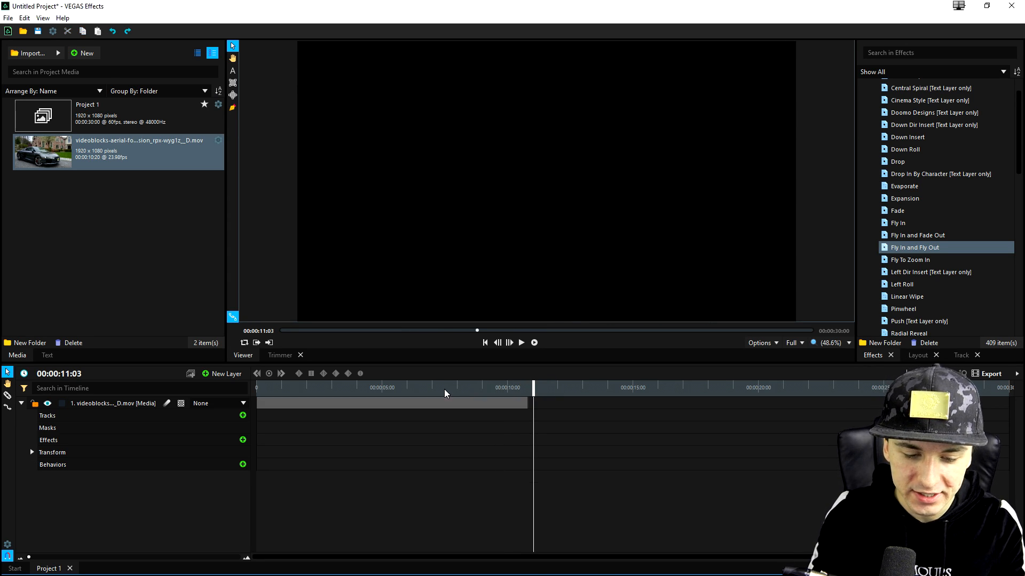
{"action": "left_click", "coordinate": [444, 387]}
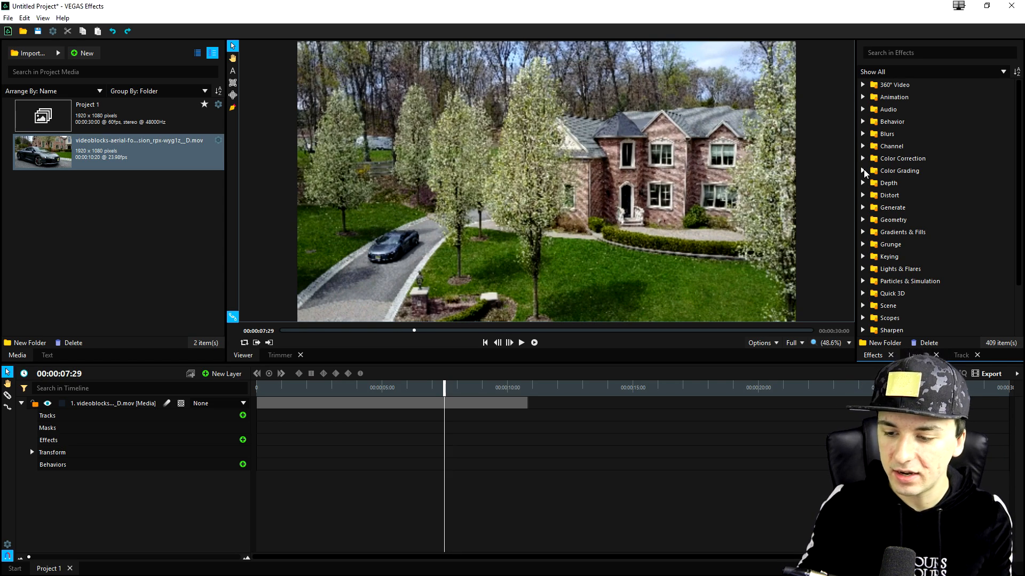
Step: Scroll the Effects panel and apply Light Leak from Lights & Flares to the clip
{"action": "scroll", "scroll_direction": "down", "scroll_amount": 3}
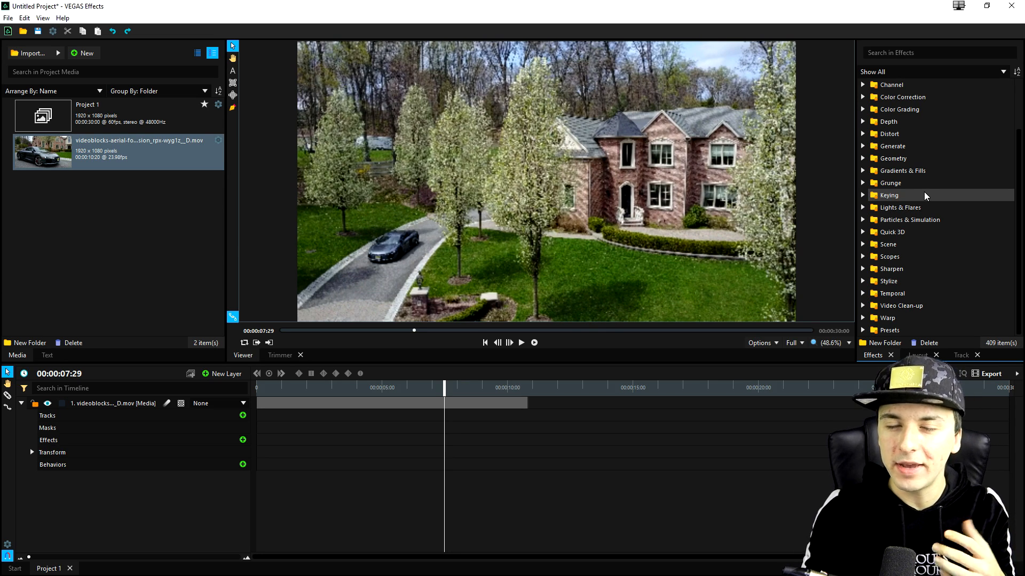
{"action": "mouse_move", "coordinate": [940, 170]}
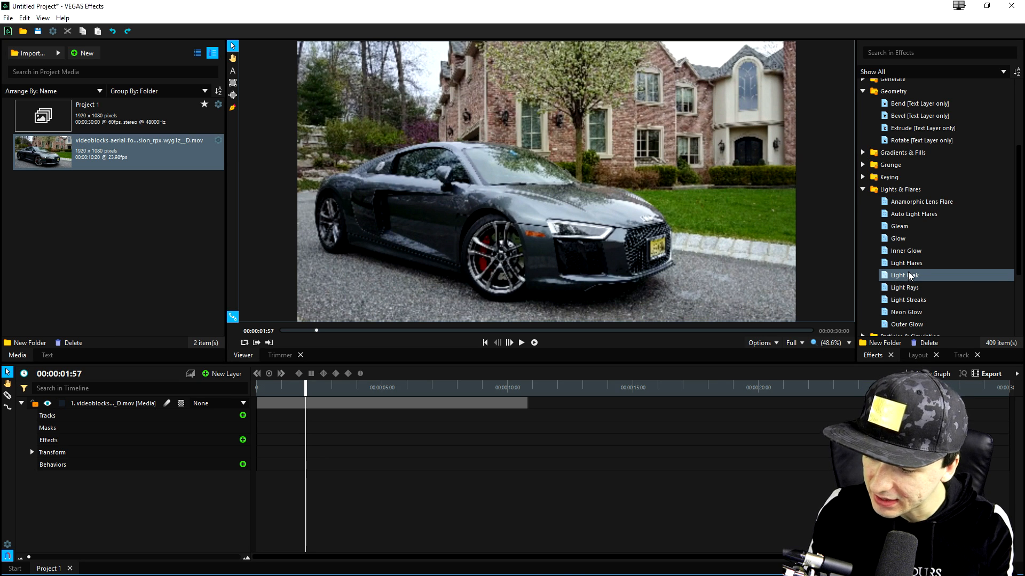
{"action": "double_click", "coordinate": [903, 275]}
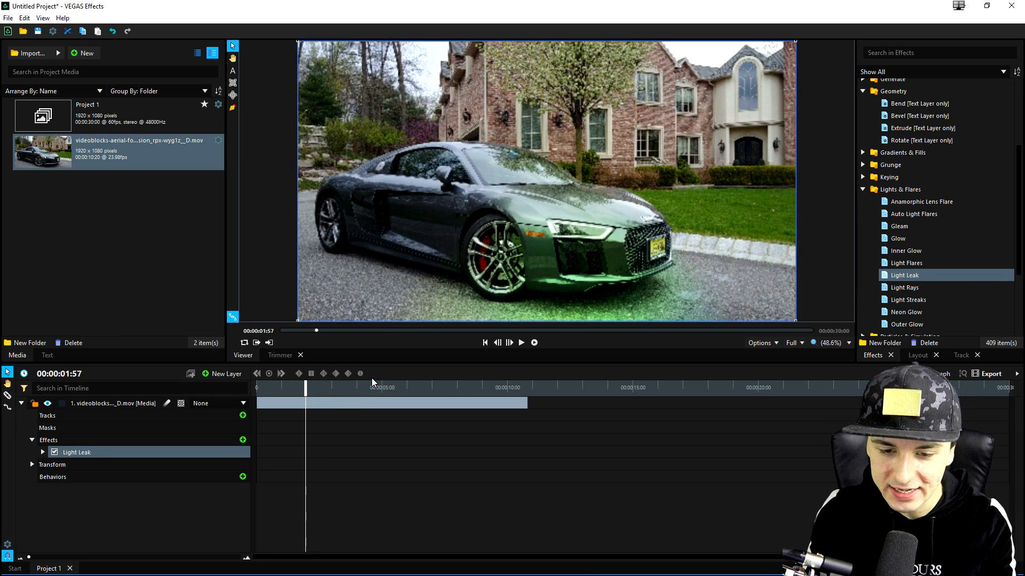
Step: Scrub through the clip around six seconds while adding Light Rays alongside Light Leak
{"action": "left_click", "coordinate": [521, 342]}
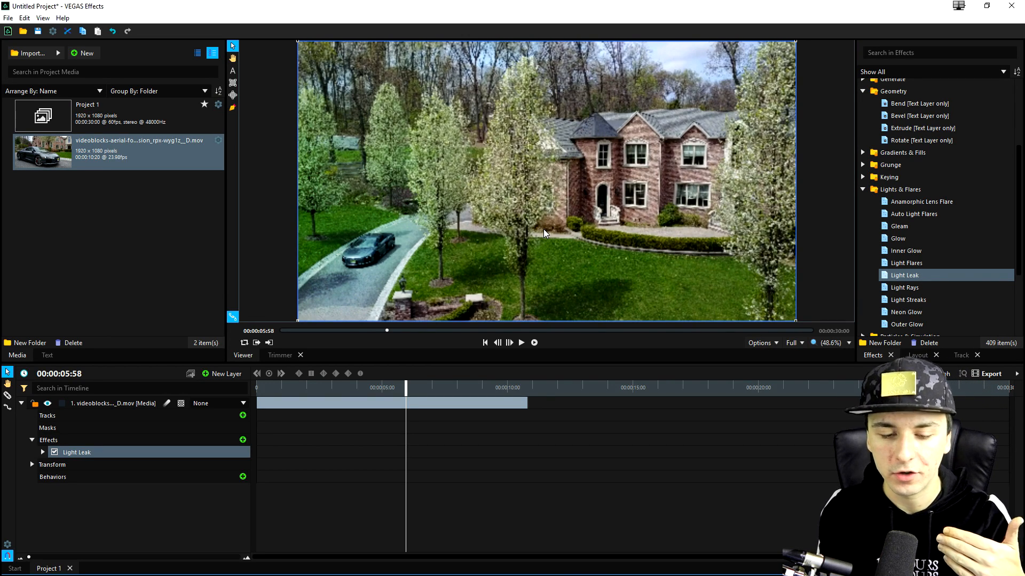
{"action": "mouse_move", "coordinate": [579, 229]}
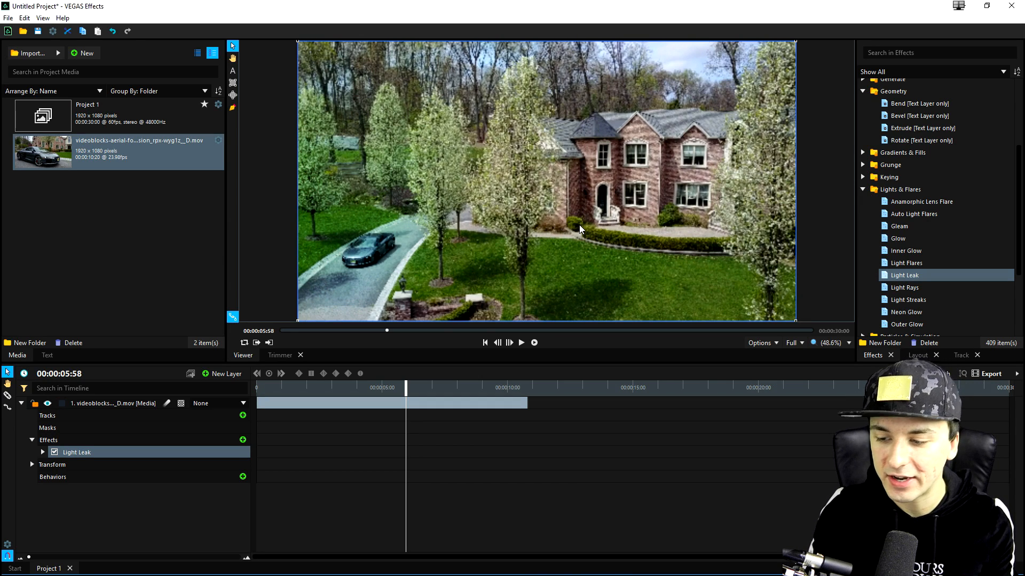
{"action": "scroll", "scroll_direction": "down", "scroll_amount": 3}
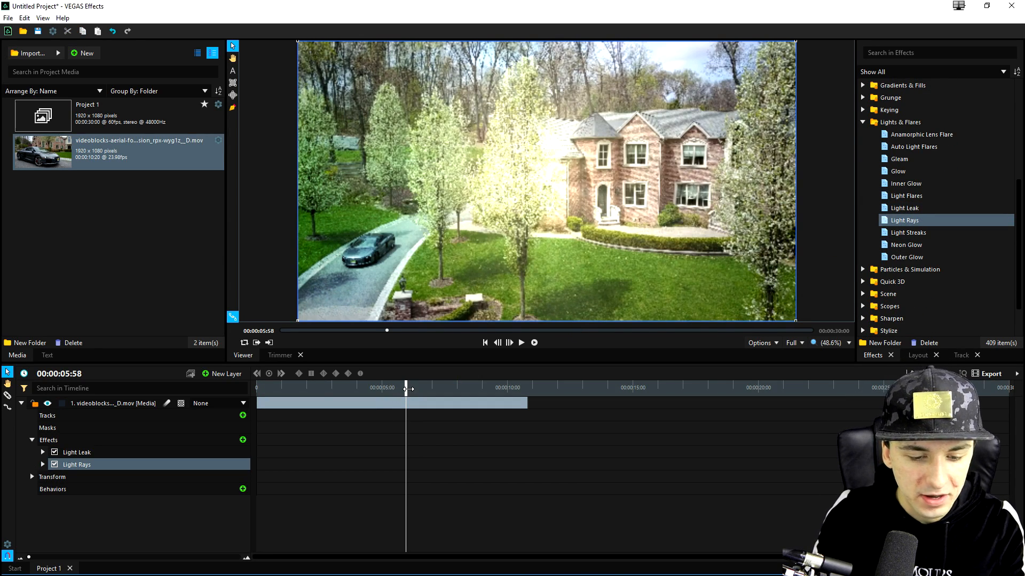
{"action": "left_click", "coordinate": [521, 341]}
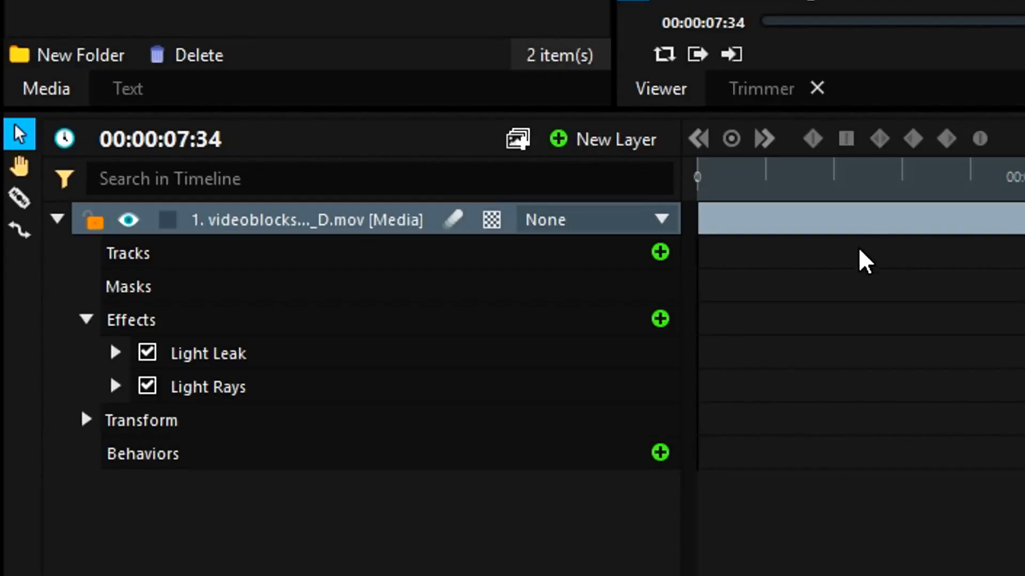
{"action": "left_click", "coordinate": [141, 419]}
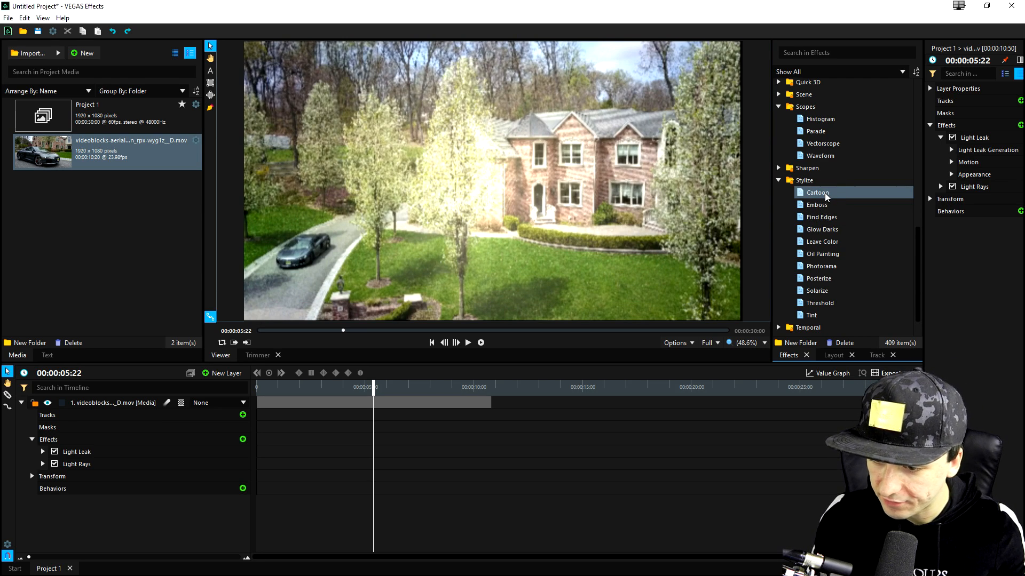
{"action": "double_click", "coordinate": [816, 192]}
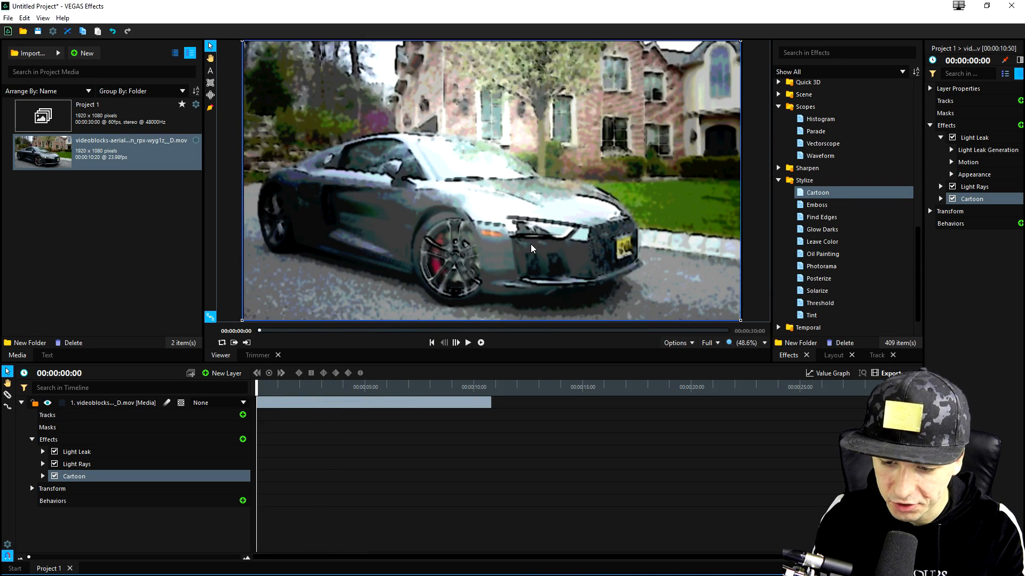
{"action": "left_click", "coordinate": [468, 341]}
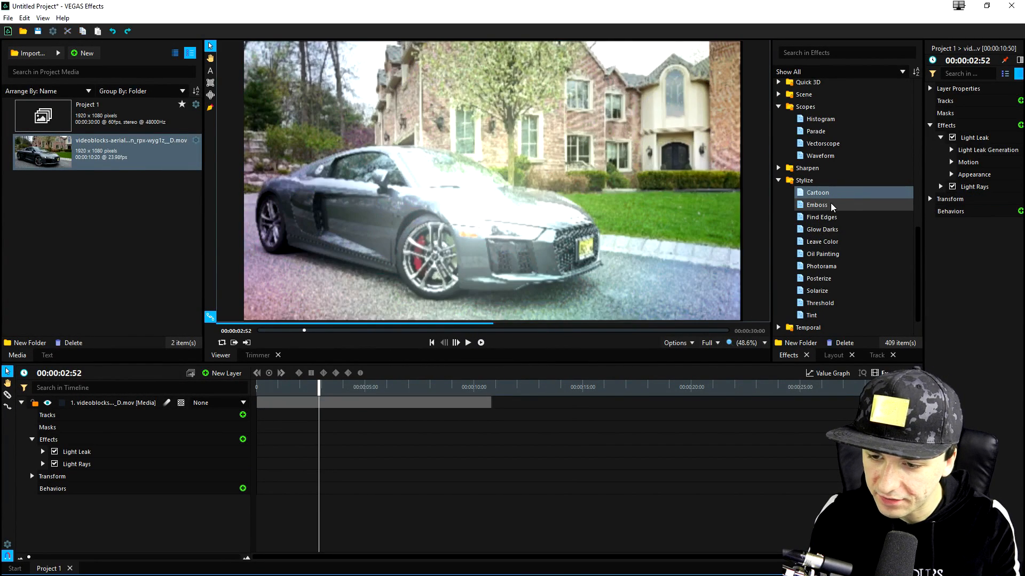
{"action": "double_click", "coordinate": [816, 204]}
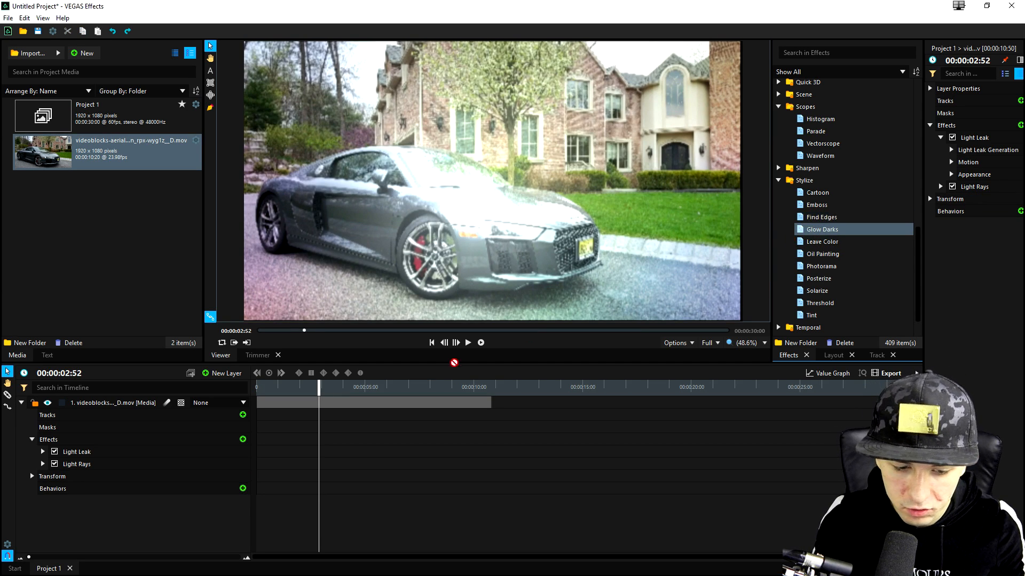
{"action": "double_click", "coordinate": [821, 228]}
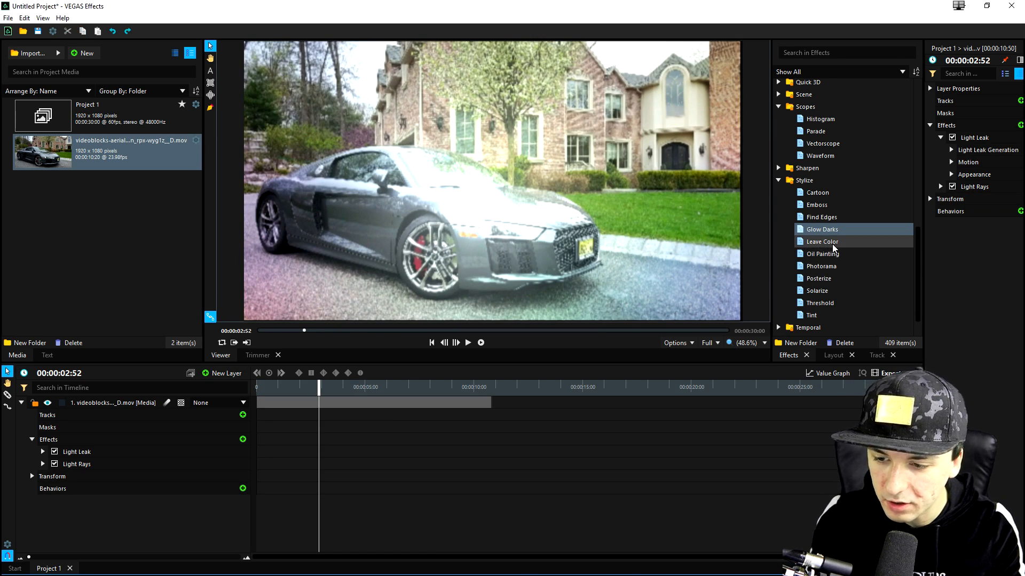
Step: Apply the Leave Color effect from Stylize to the car clip
{"action": "double_click", "coordinate": [822, 241]}
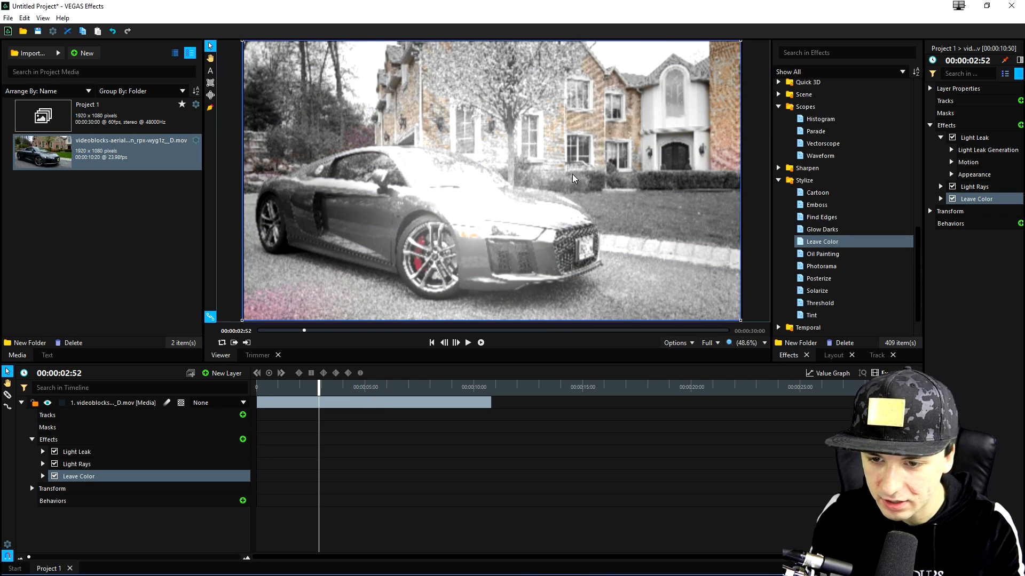
{"action": "mouse_move", "coordinate": [570, 114]}
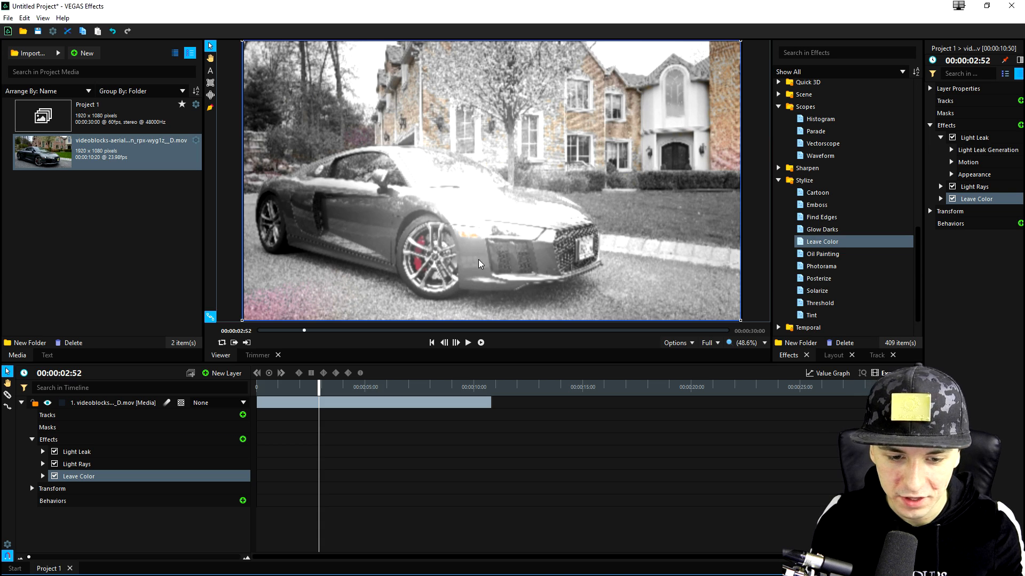
{"action": "mouse_move", "coordinate": [714, 139]}
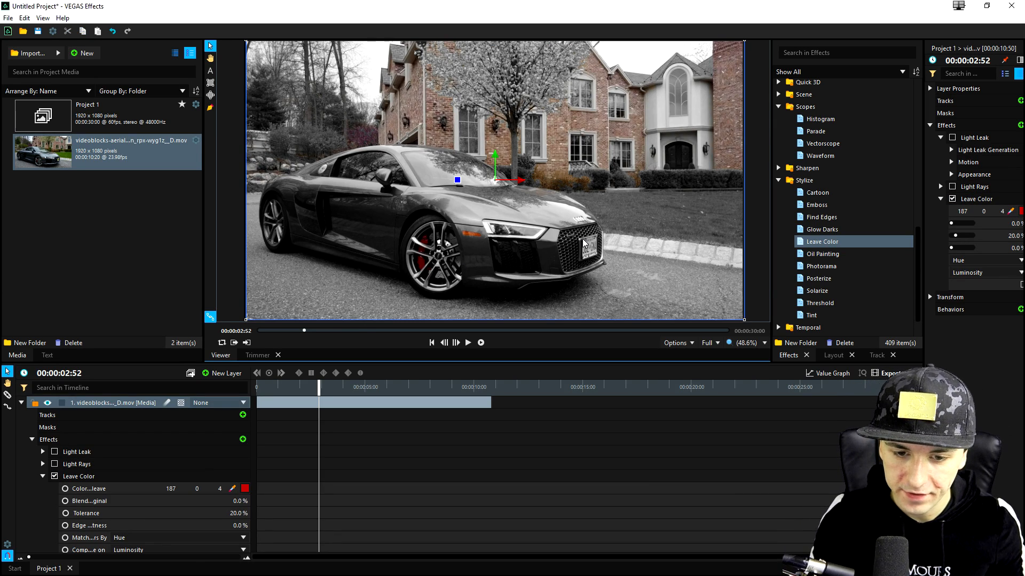
{"action": "mouse_move", "coordinate": [493, 182]}
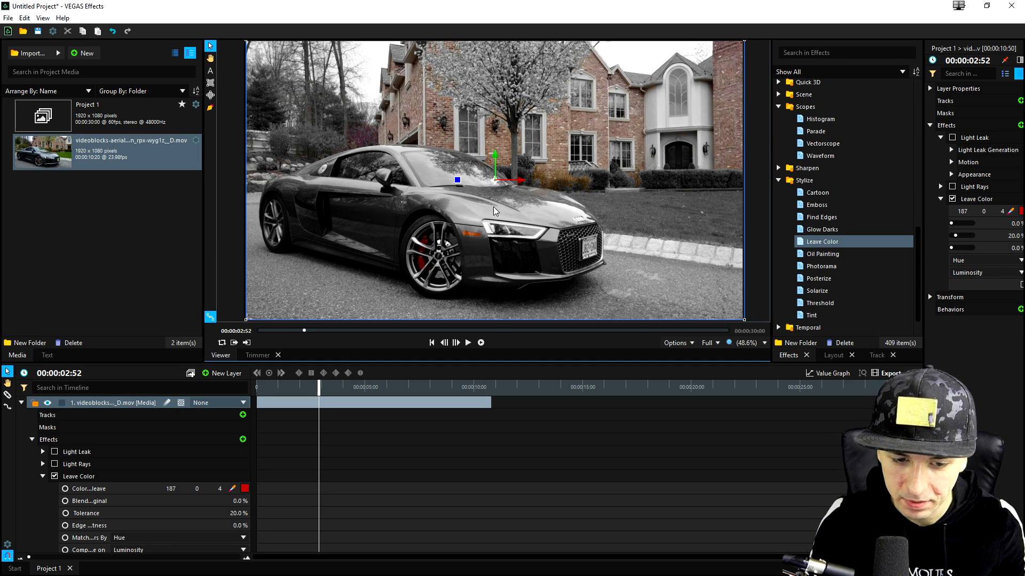
{"action": "mouse_move", "coordinate": [425, 247]}
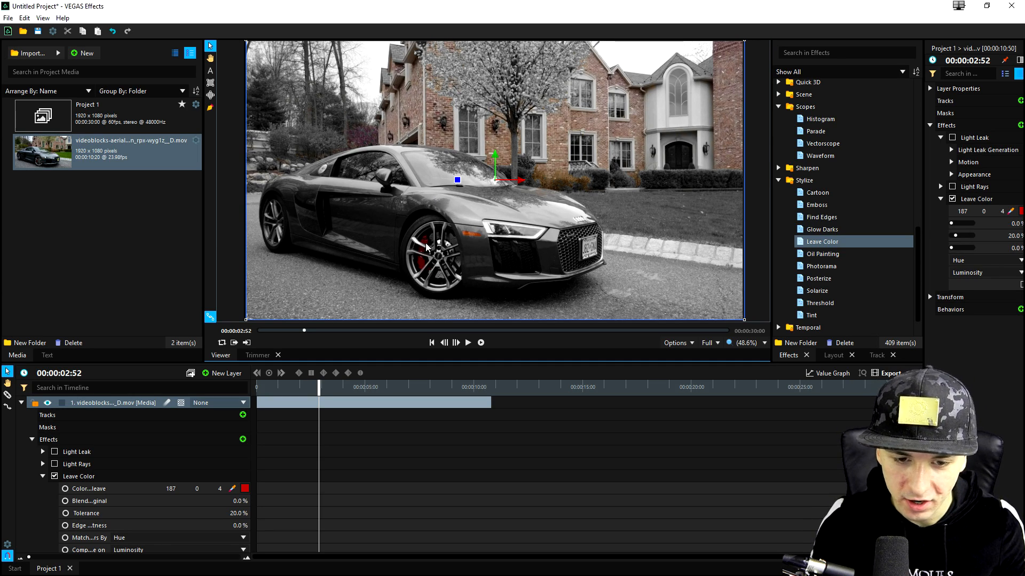
{"action": "mouse_move", "coordinate": [506, 174]}
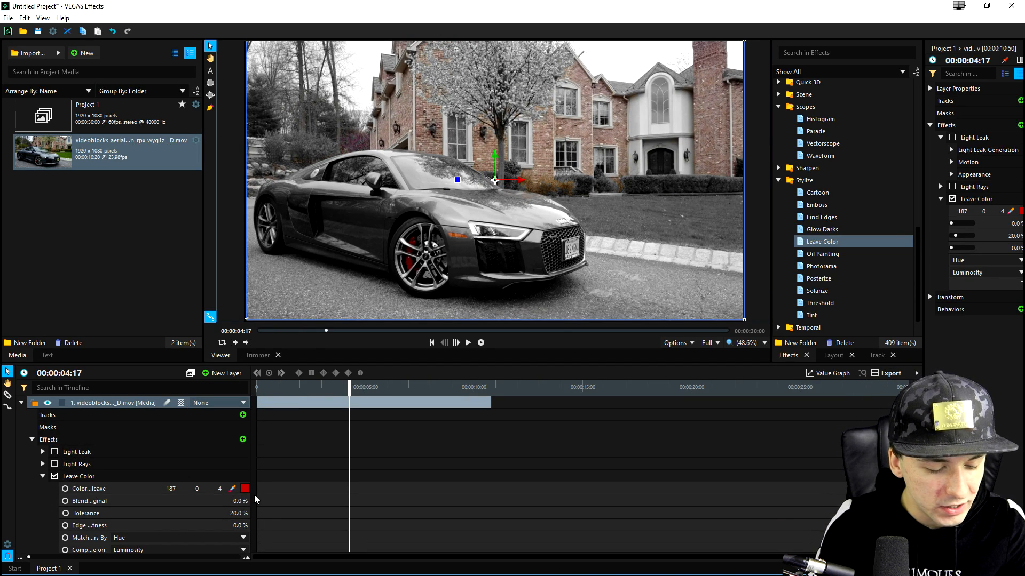
Step: Set Leave Color's kept colour to orange in the colour picker
{"action": "left_click", "coordinate": [245, 488]}
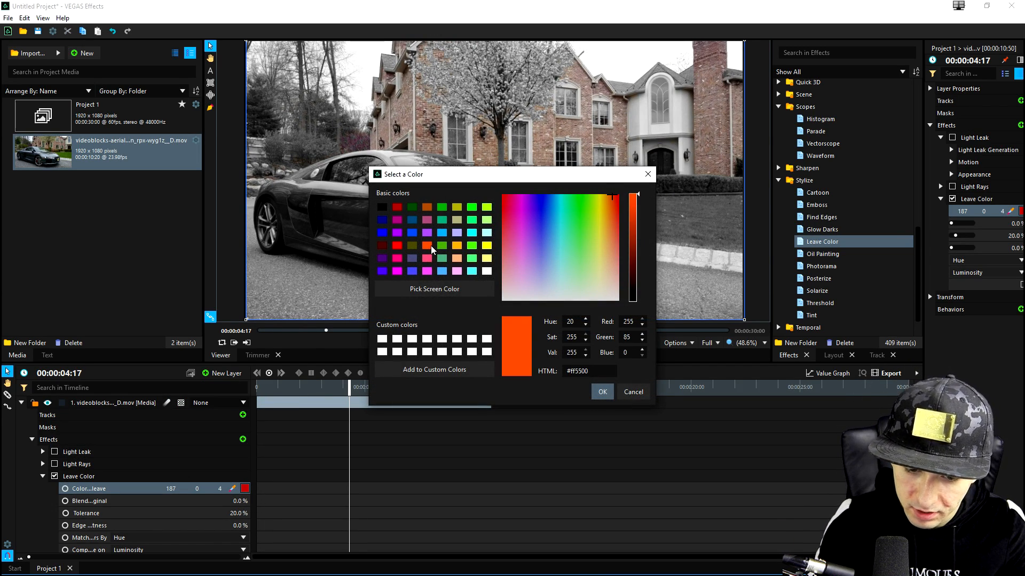
{"action": "left_click", "coordinate": [600, 391]}
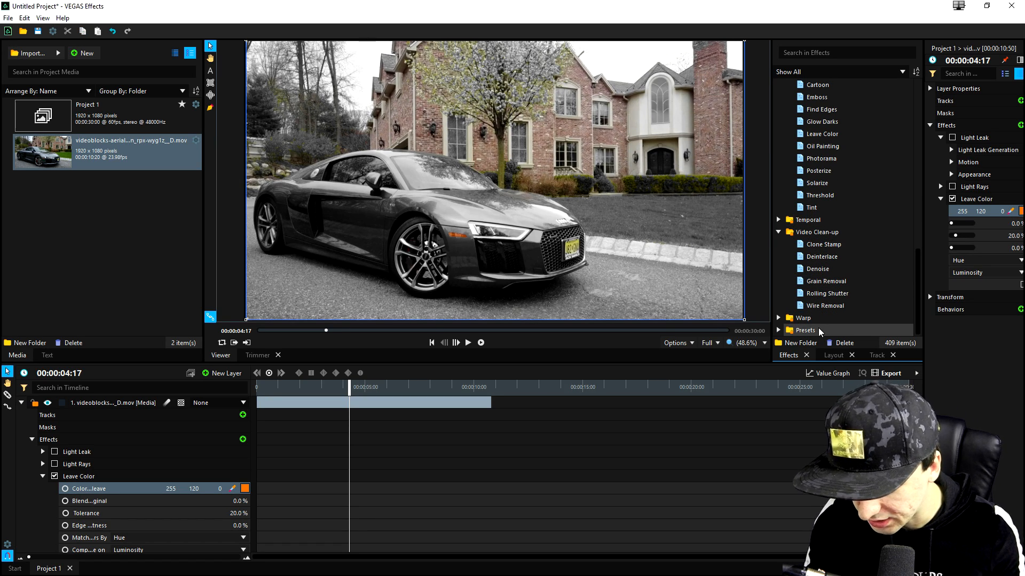
{"action": "left_click", "coordinate": [833, 355]}
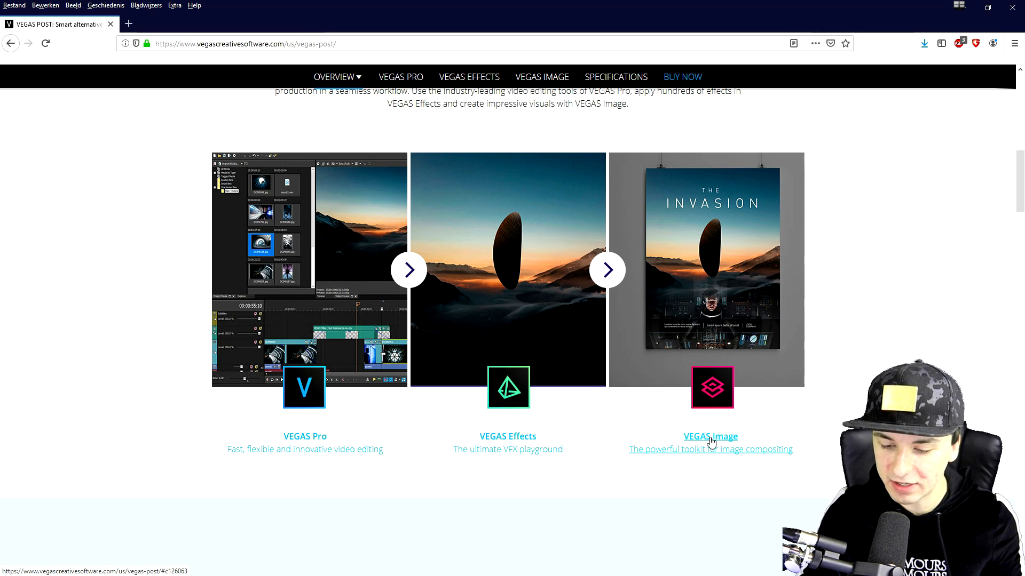
Step: Follow the VEGAS Image link on the VEGAS Post product page
{"action": "left_click", "coordinate": [709, 437]}
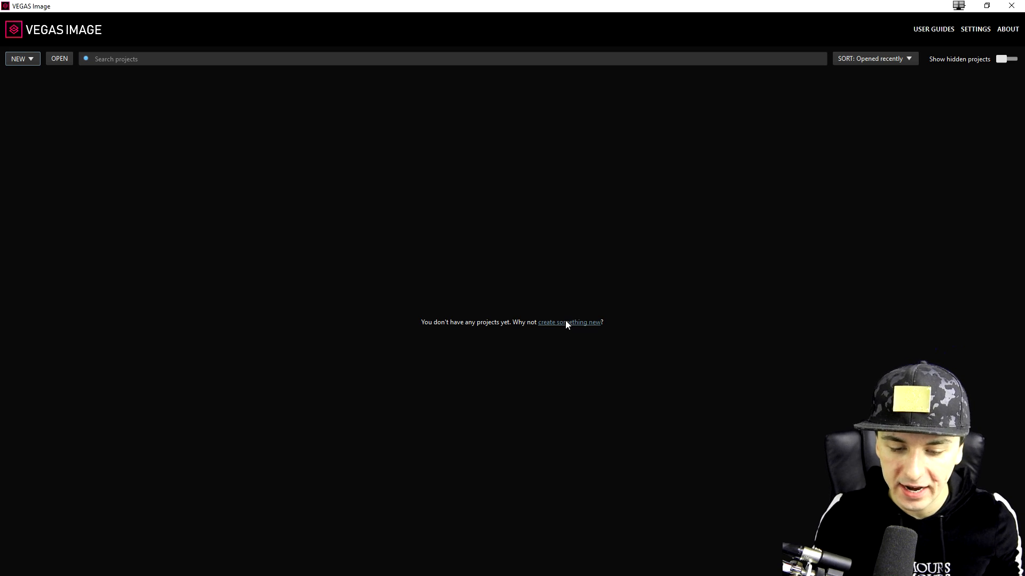
Step: Create a new blank project with a 1200 x 1800 canvas from the start screen
{"action": "left_click", "coordinate": [568, 322]}
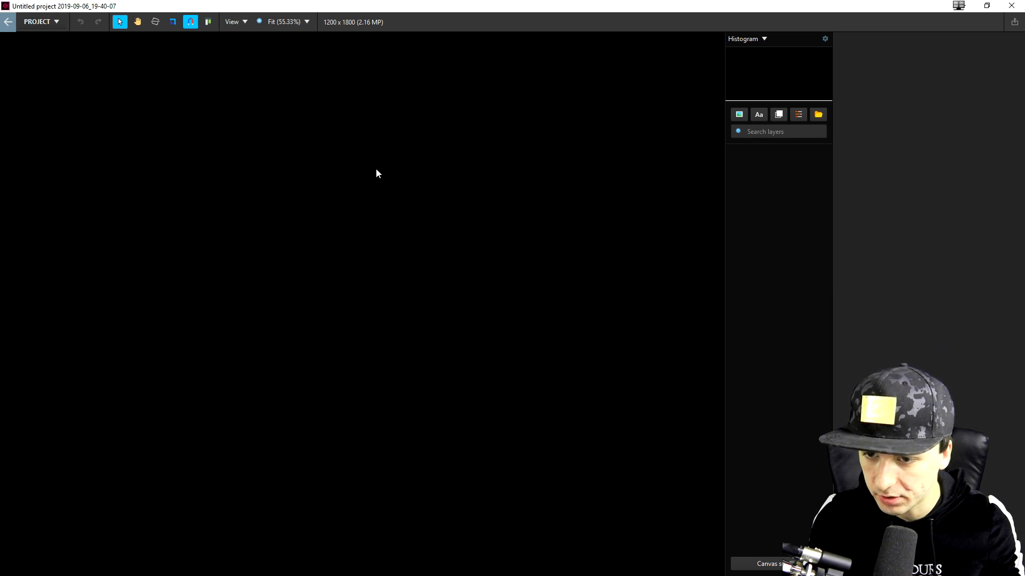
{"action": "mouse_move", "coordinate": [396, 141]}
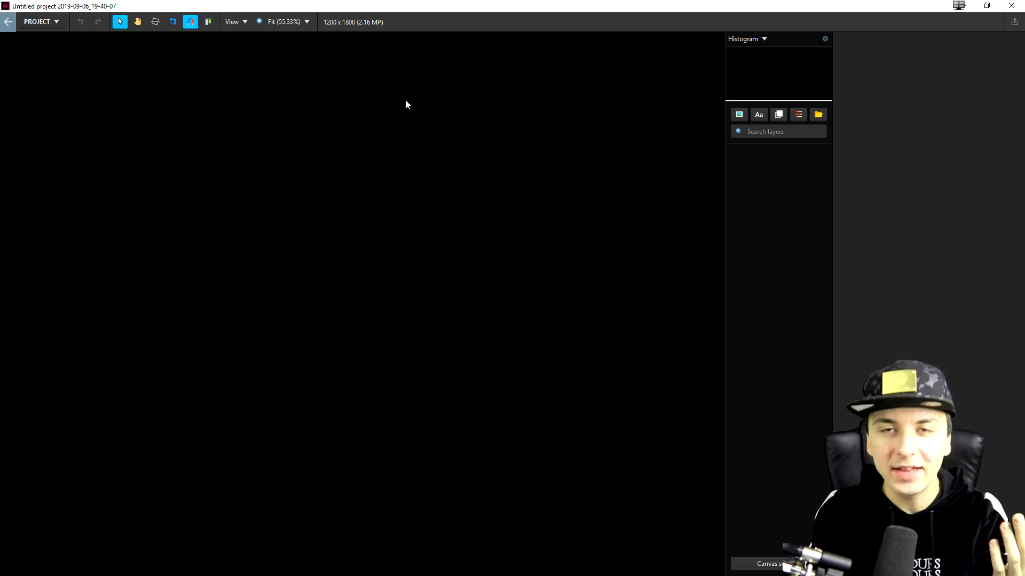
{"action": "mouse_move", "coordinate": [298, 123]}
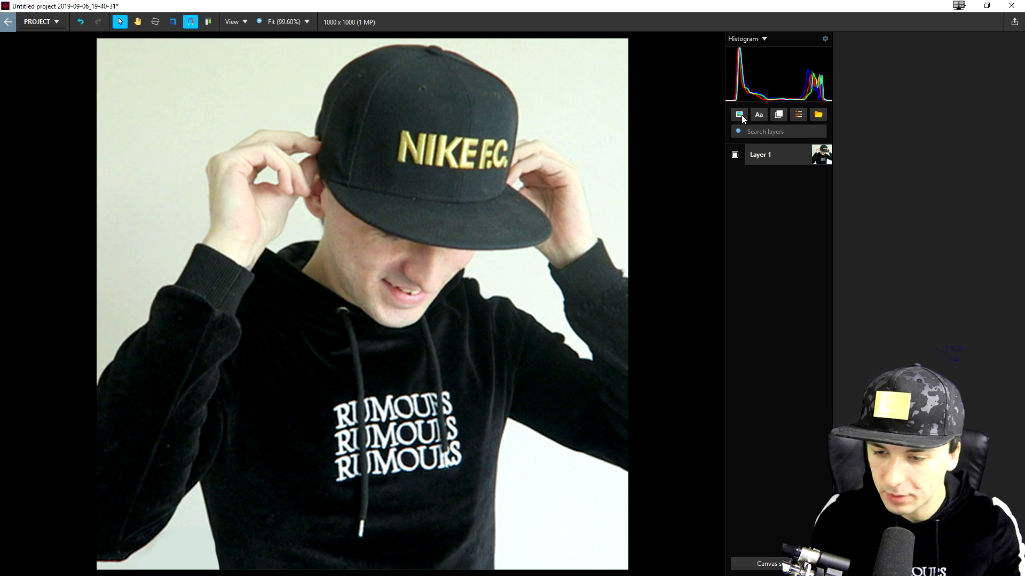
{"action": "mouse_move", "coordinate": [739, 115]}
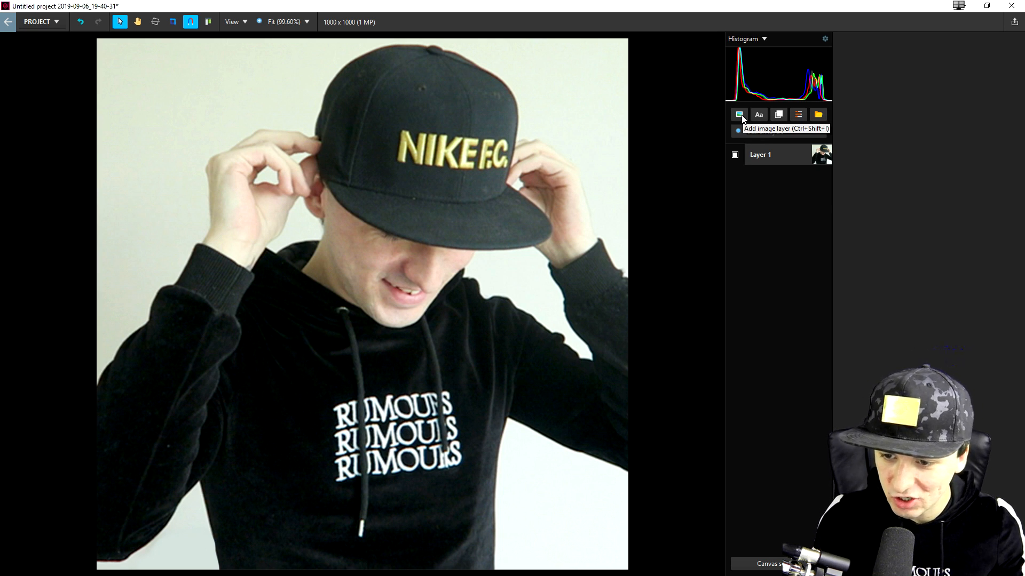
{"action": "left_click", "coordinate": [739, 114]}
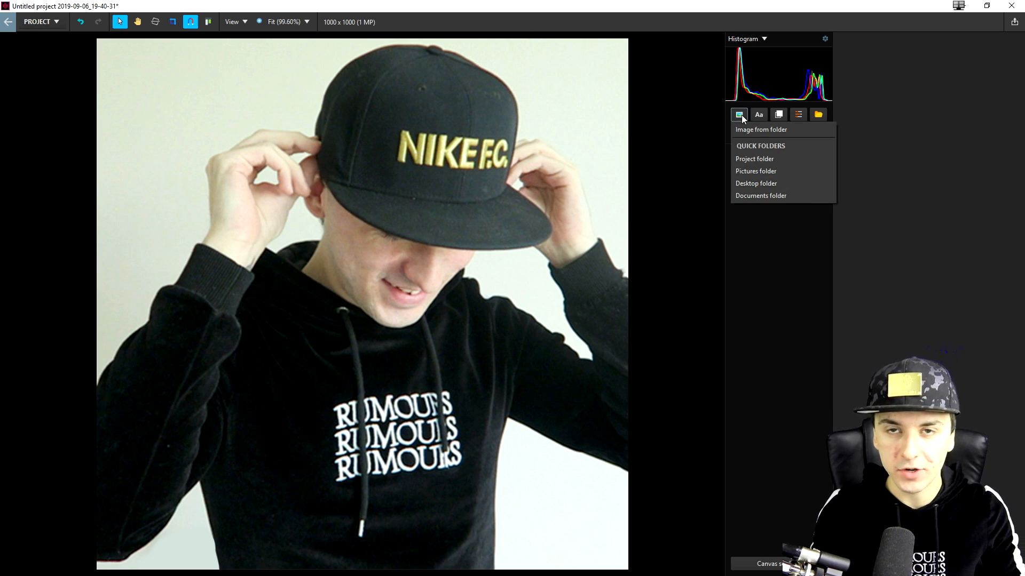
{"action": "left_click", "coordinate": [758, 115]}
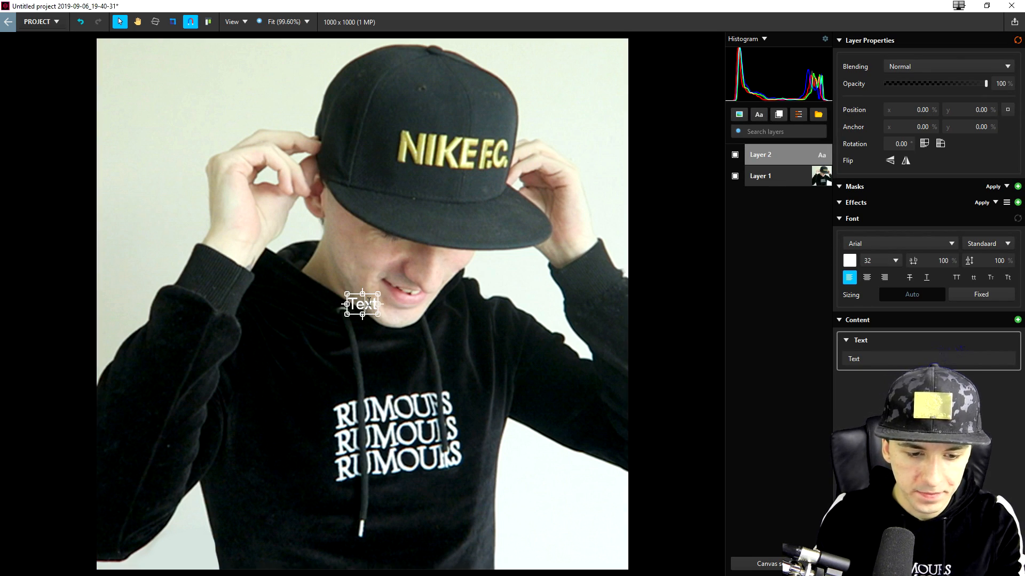
{"action": "type", "text": "JustAlexH"}
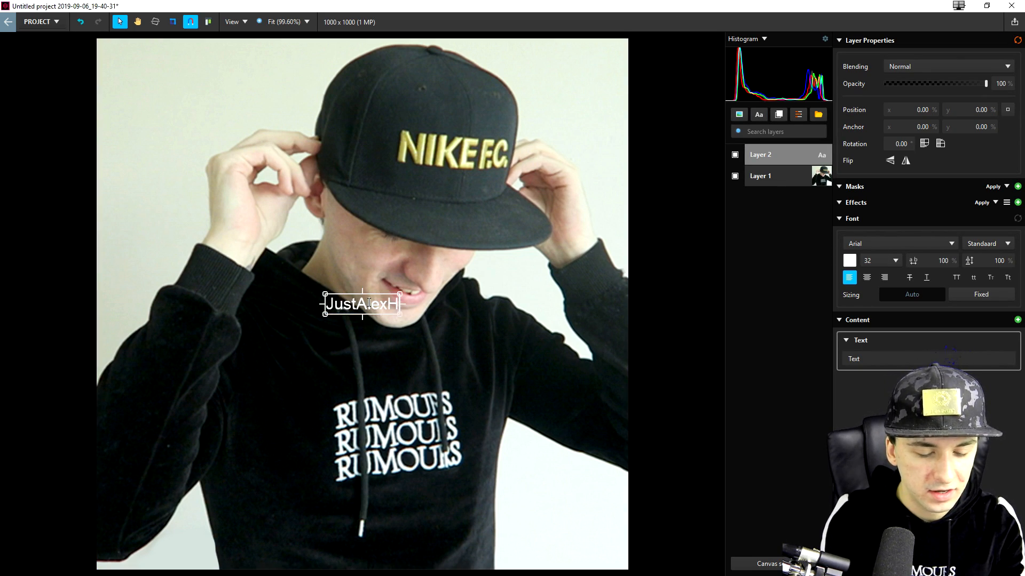
{"action": "type", "text": "alford"}
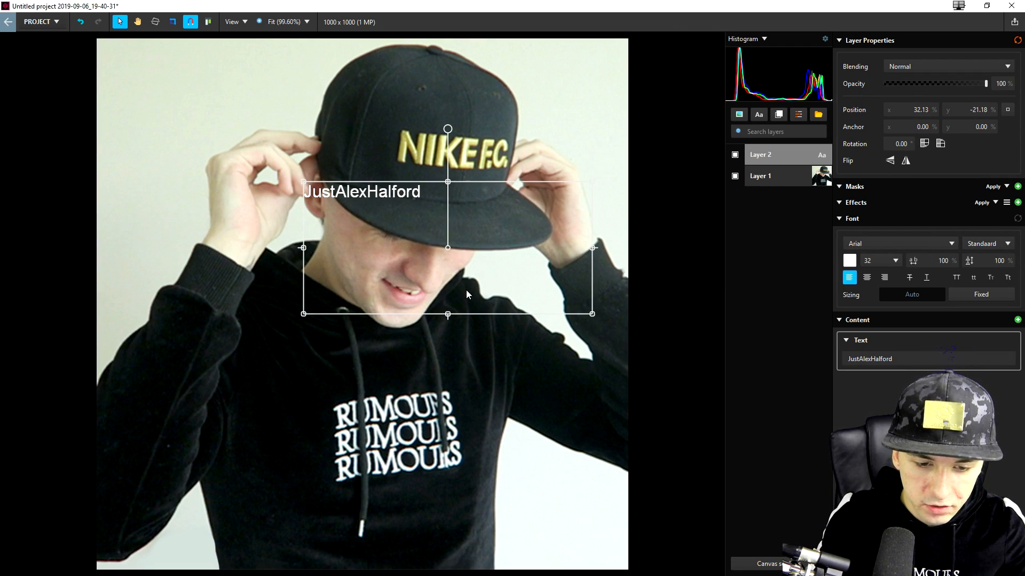
{"action": "left_click", "coordinate": [760, 175]}
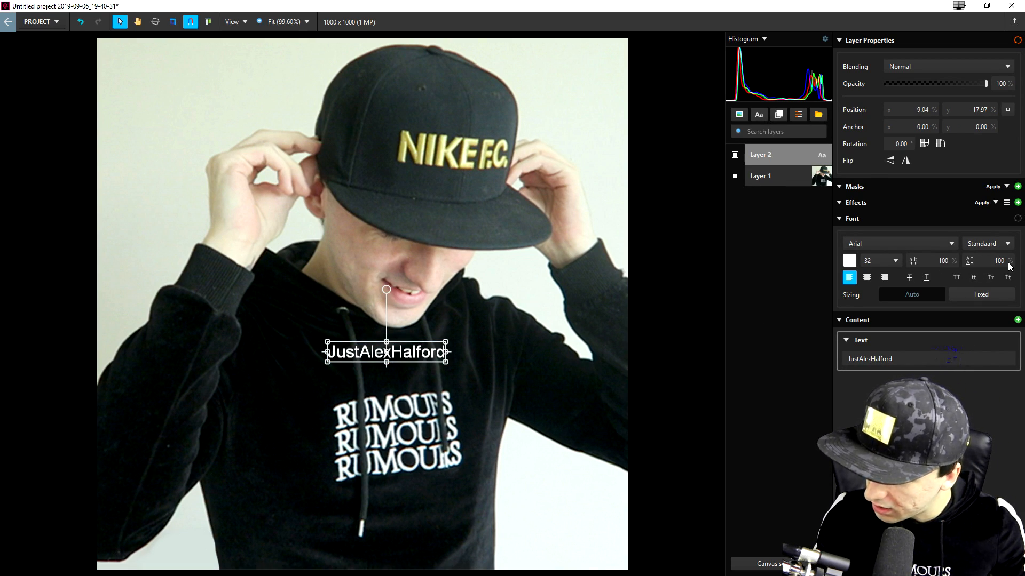
{"action": "left_click", "coordinate": [899, 260]}
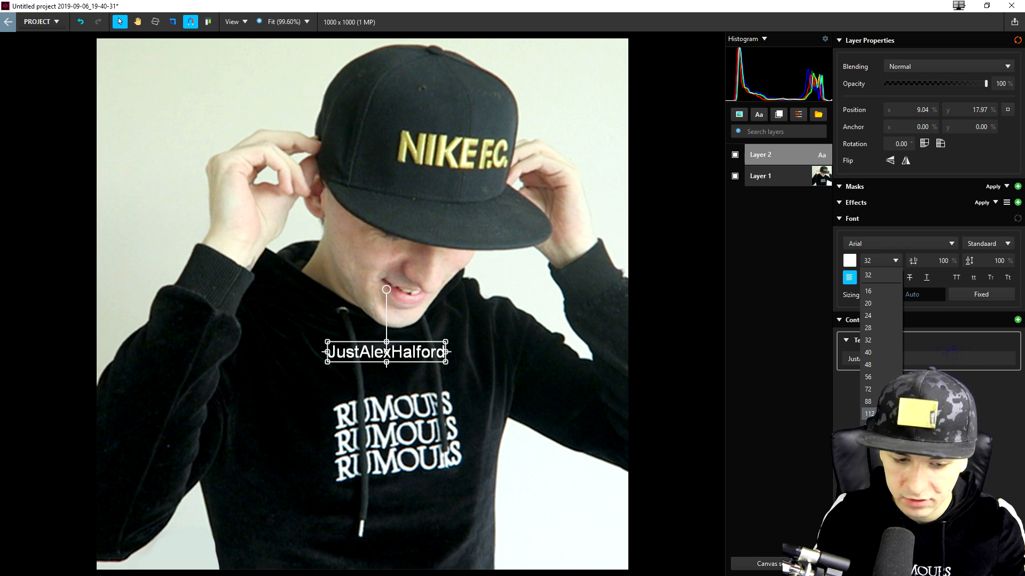
{"action": "left_click", "coordinate": [868, 413]}
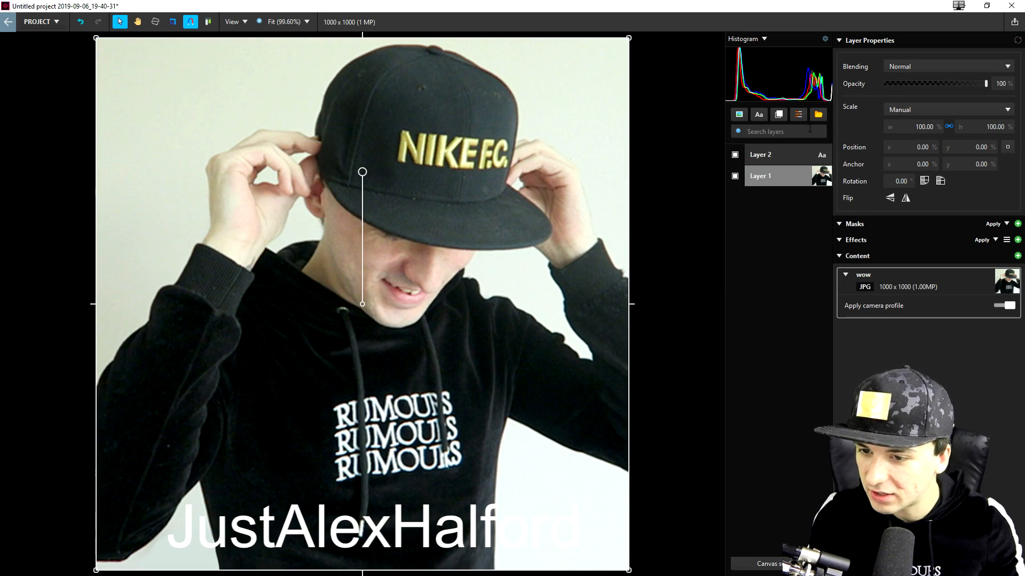
{"action": "mouse_move", "coordinate": [778, 114]}
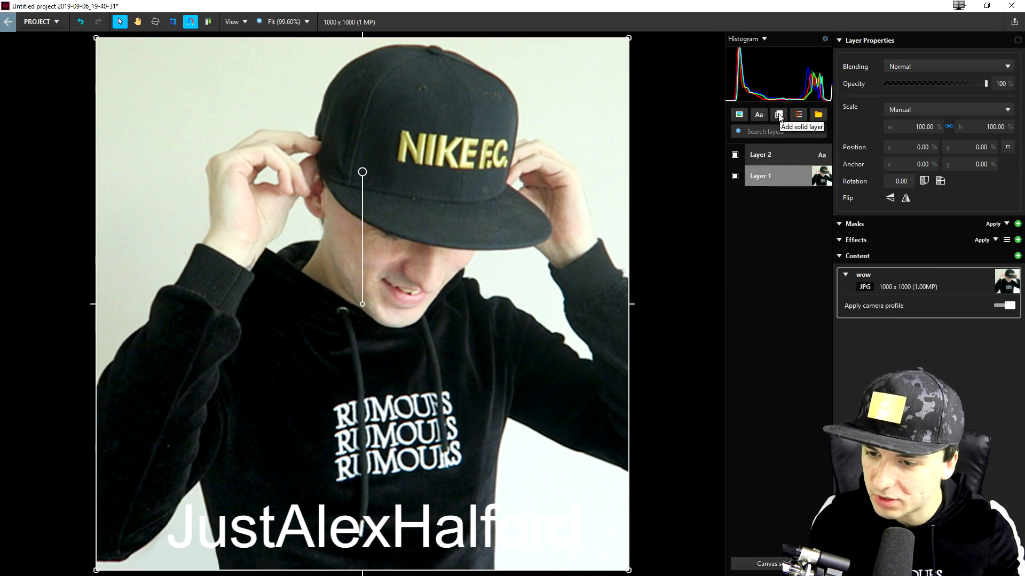
Step: Add a solid colour layer above the photo and set its colour to red
{"action": "left_click", "coordinate": [778, 114]}
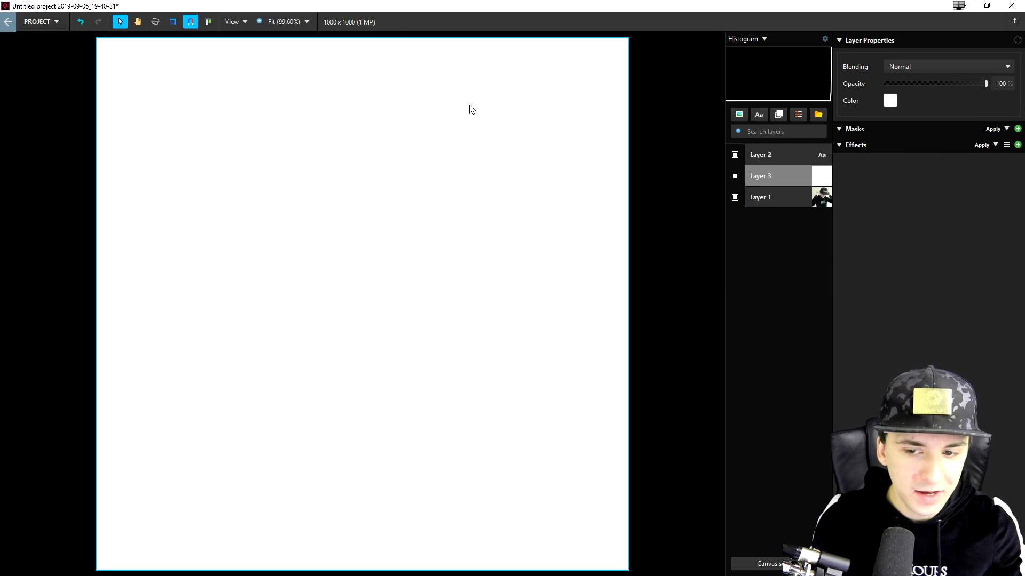
{"action": "mouse_move", "coordinate": [442, 175]}
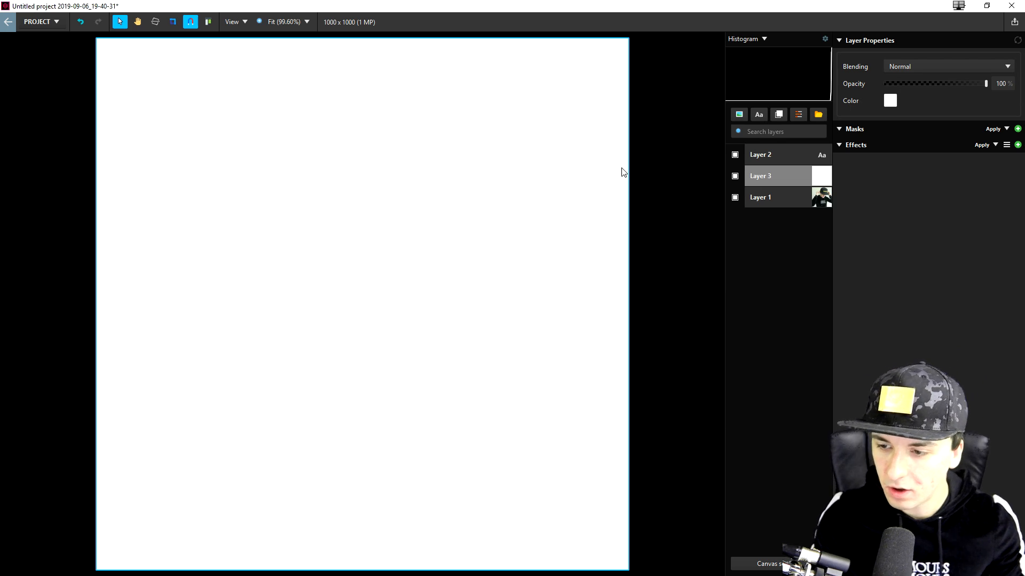
{"action": "left_click", "coordinate": [760, 197]}
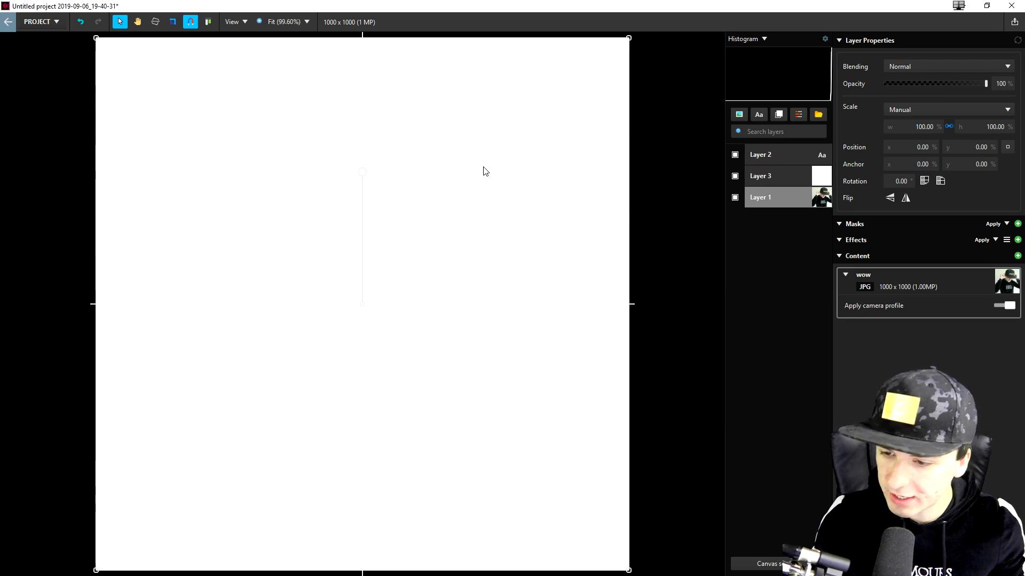
{"action": "left_click", "coordinate": [760, 175]}
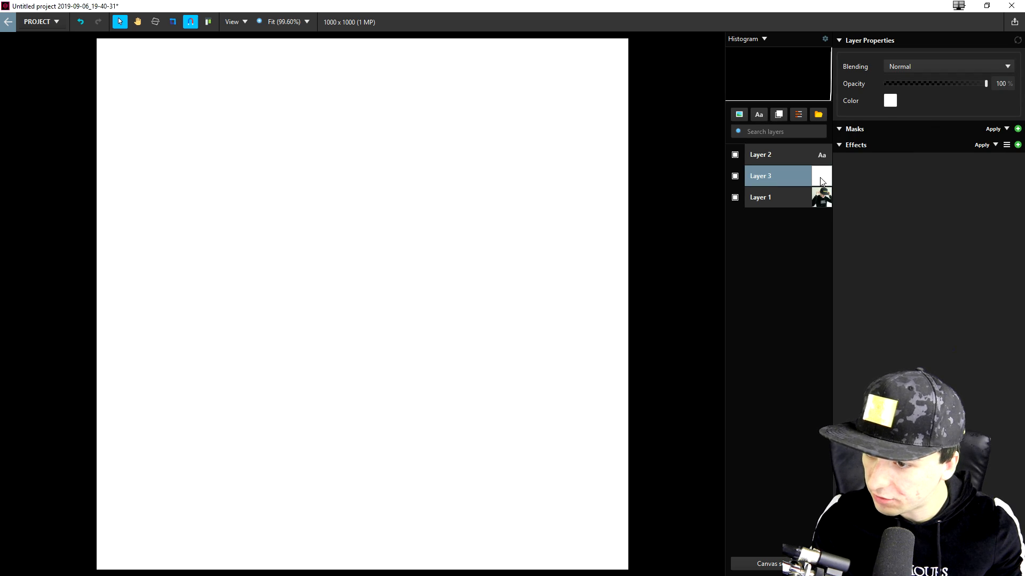
{"action": "left_click", "coordinate": [890, 99]}
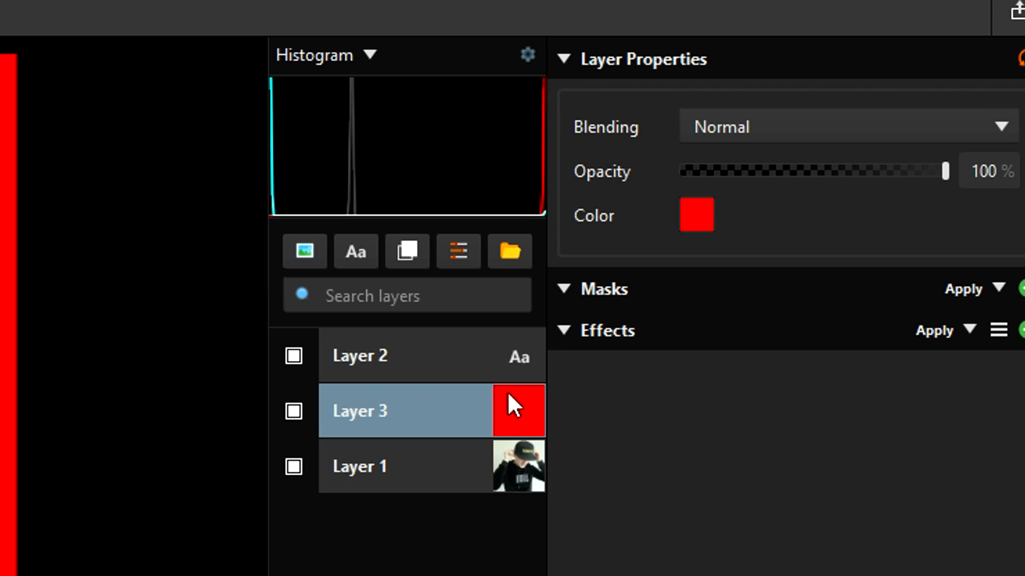
Step: Try Lighten, Screen and Color dodge blends on the red layer, then add an adjustment layer
{"action": "left_click", "coordinate": [843, 127]}
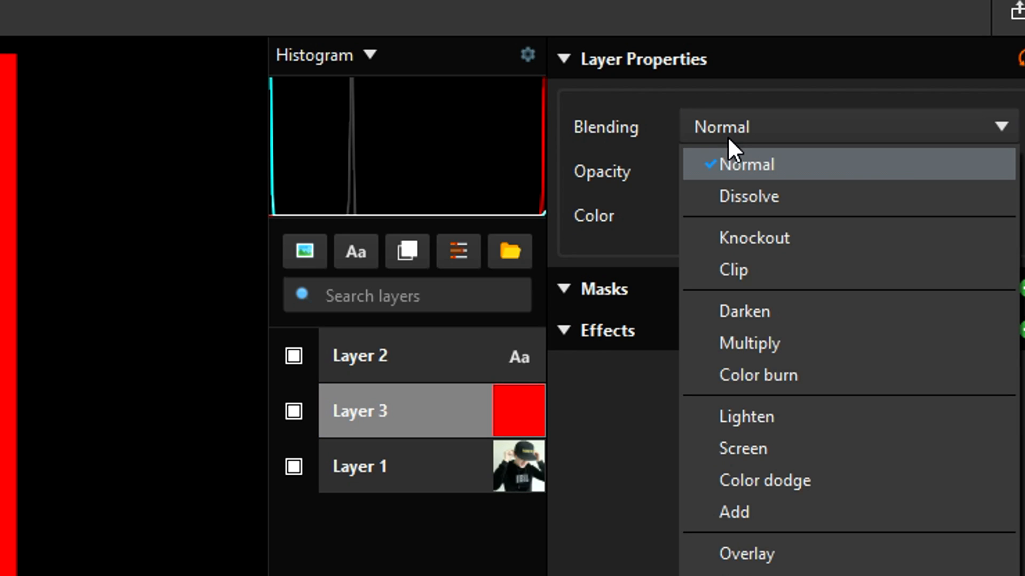
{"action": "left_click", "coordinate": [745, 416]}
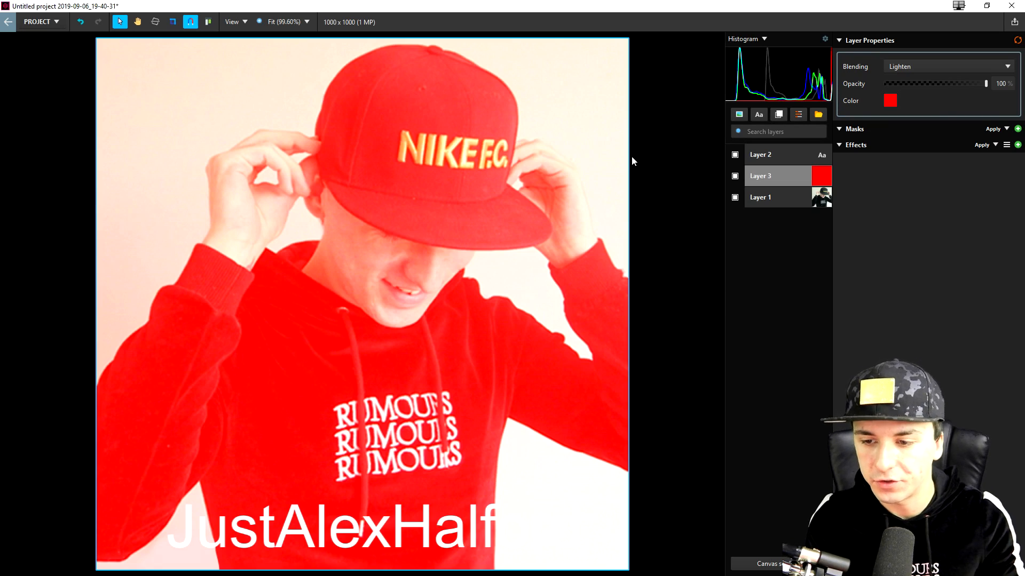
{"action": "left_click", "coordinate": [948, 66]}
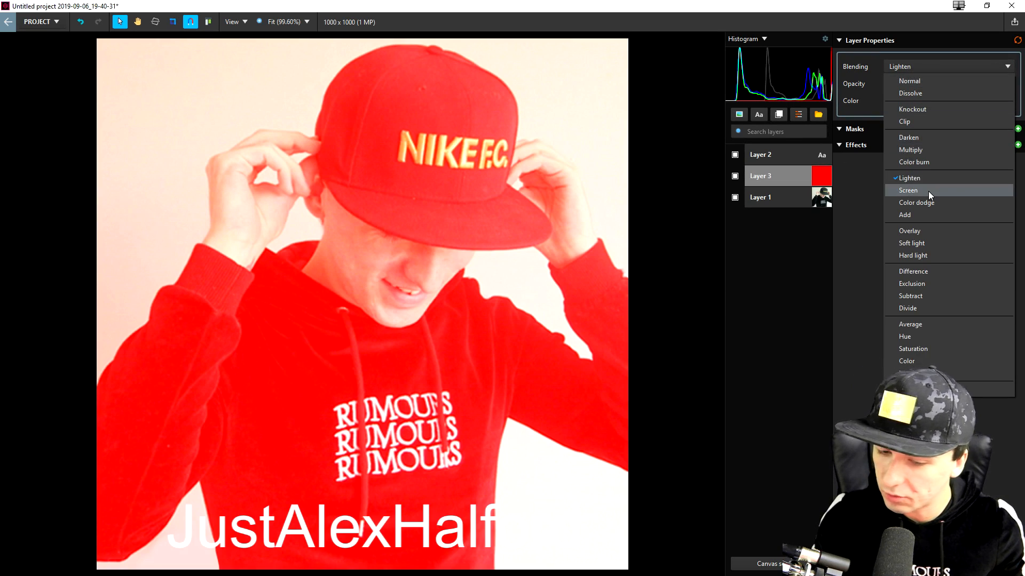
{"action": "left_click", "coordinate": [908, 190]}
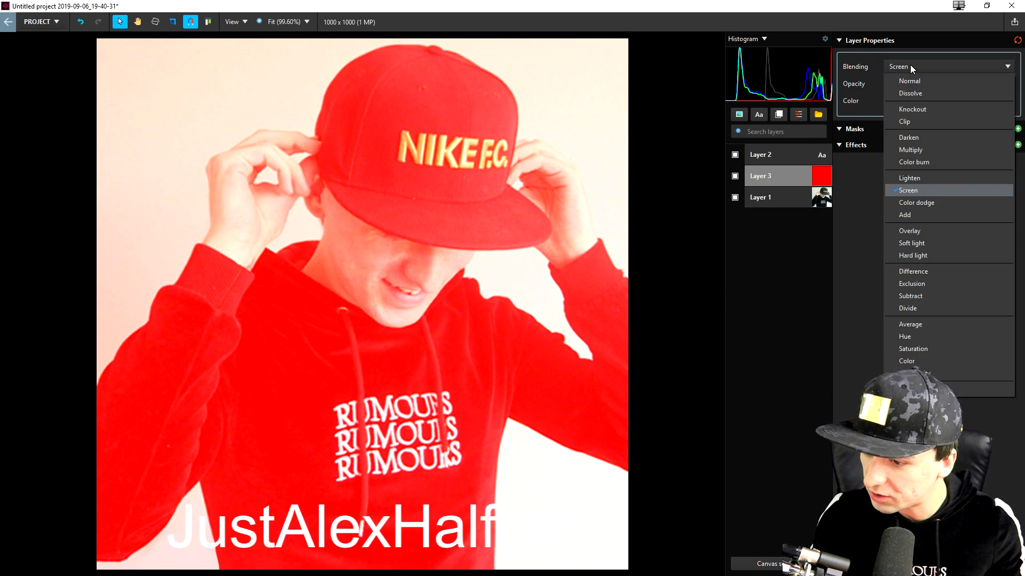
{"action": "left_click", "coordinate": [915, 203]}
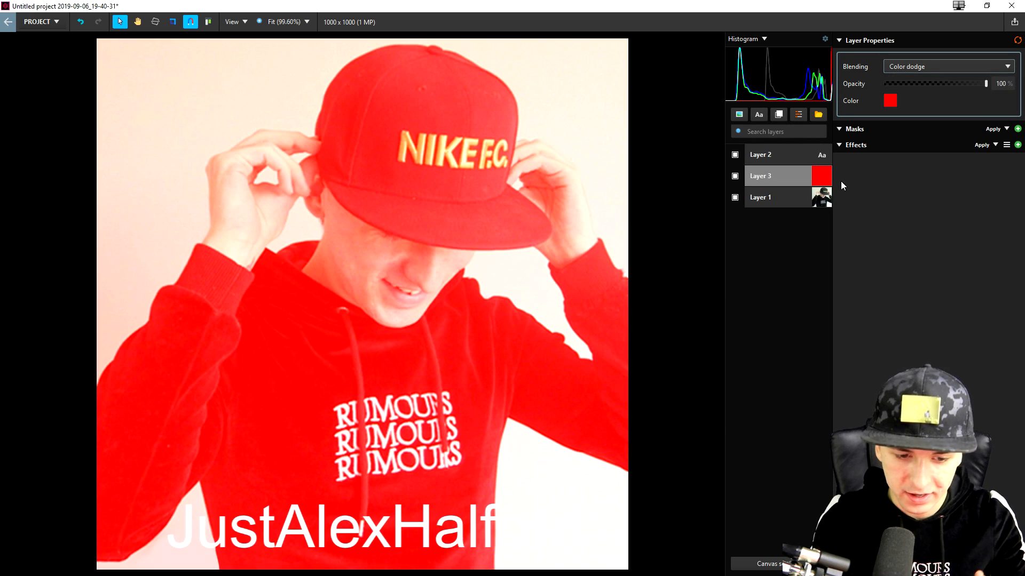
{"action": "mouse_move", "coordinate": [931, 118]}
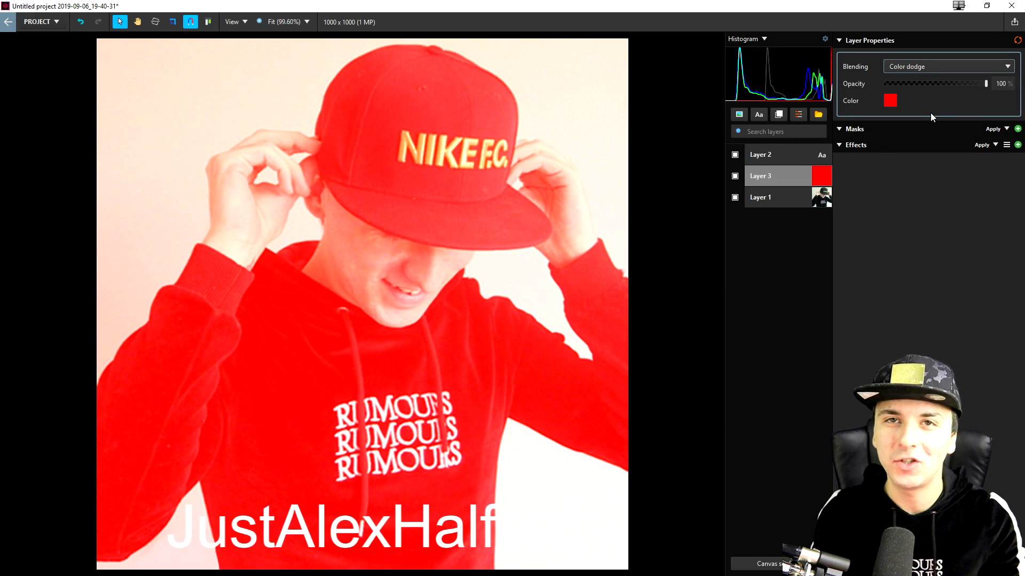
{"action": "mouse_move", "coordinate": [798, 114]}
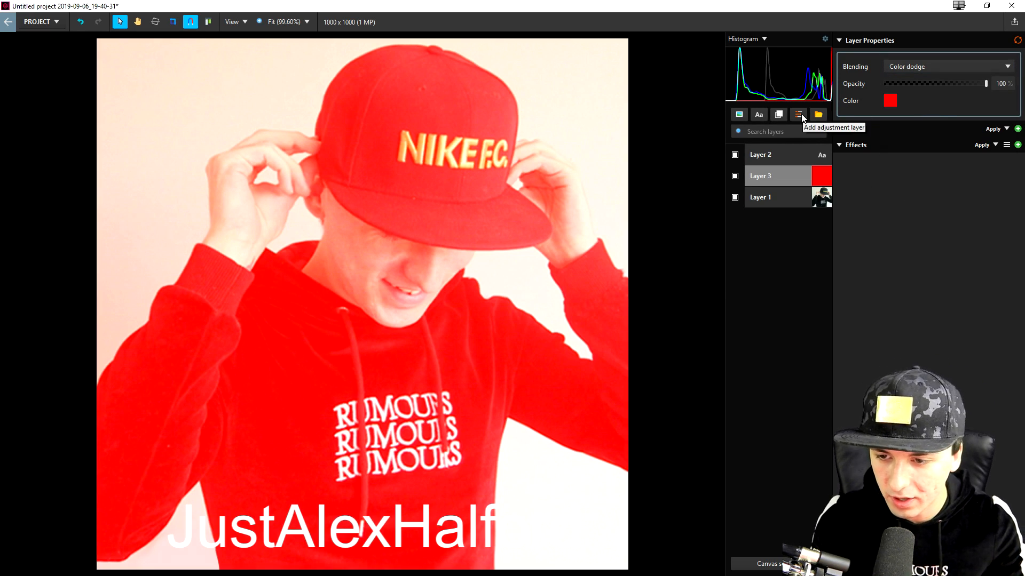
{"action": "left_click", "coordinate": [798, 114]}
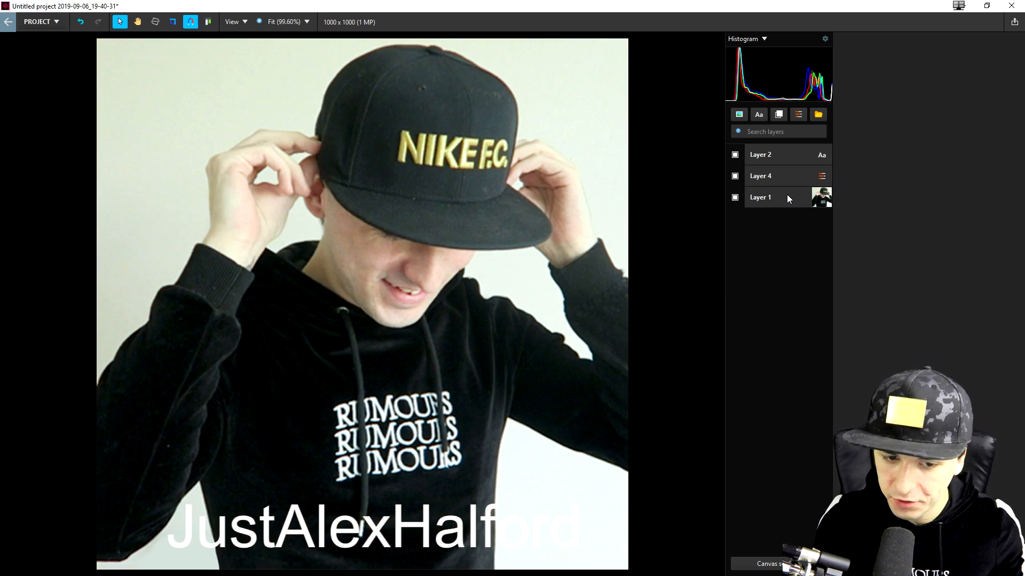
Step: Select the photo layer and show its effect presets, such as Black & white recolor and Film Grain
{"action": "left_click", "coordinate": [760, 197]}
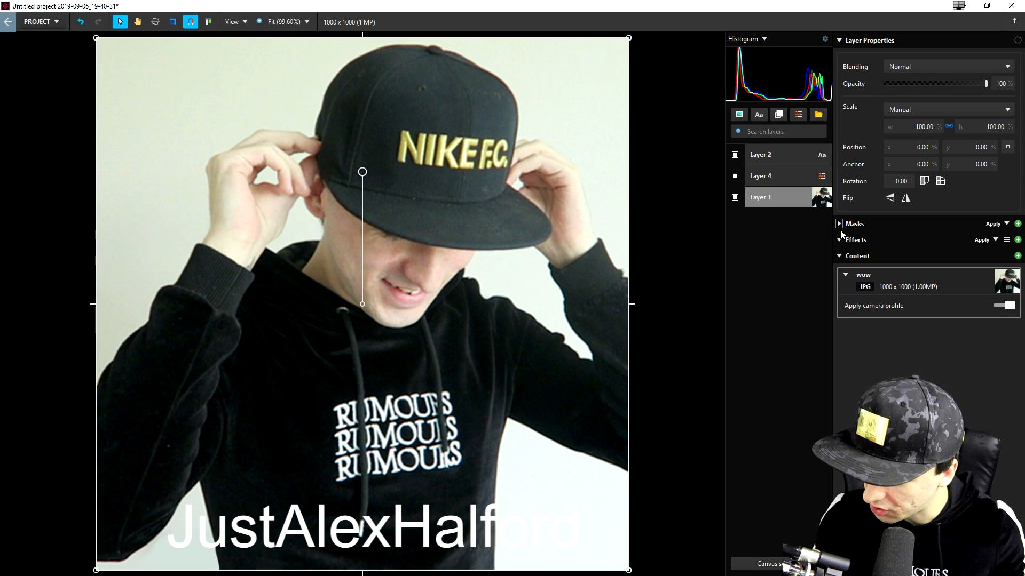
{"action": "left_click", "coordinate": [1006, 224]}
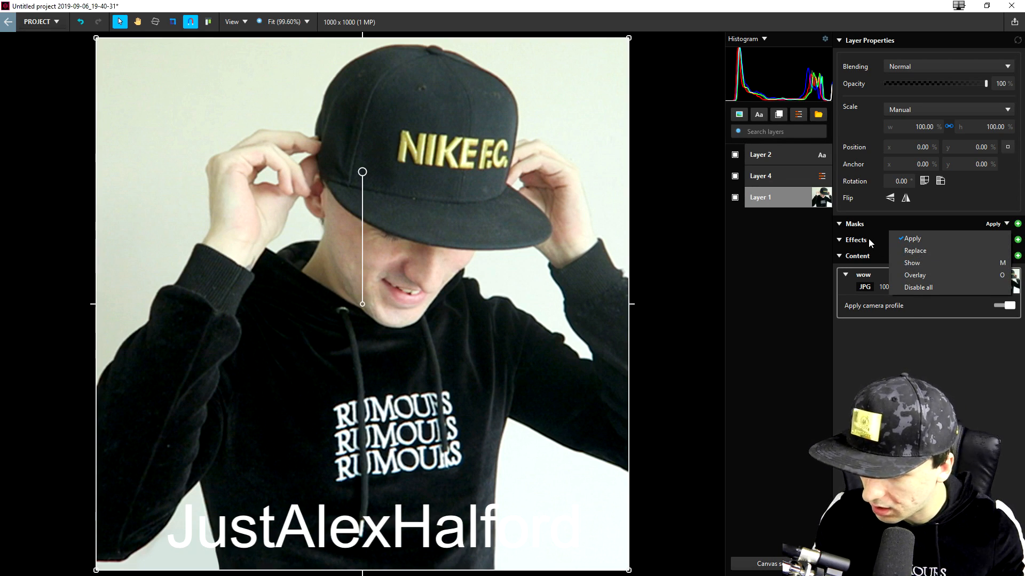
{"action": "left_click", "coordinate": [911, 238]}
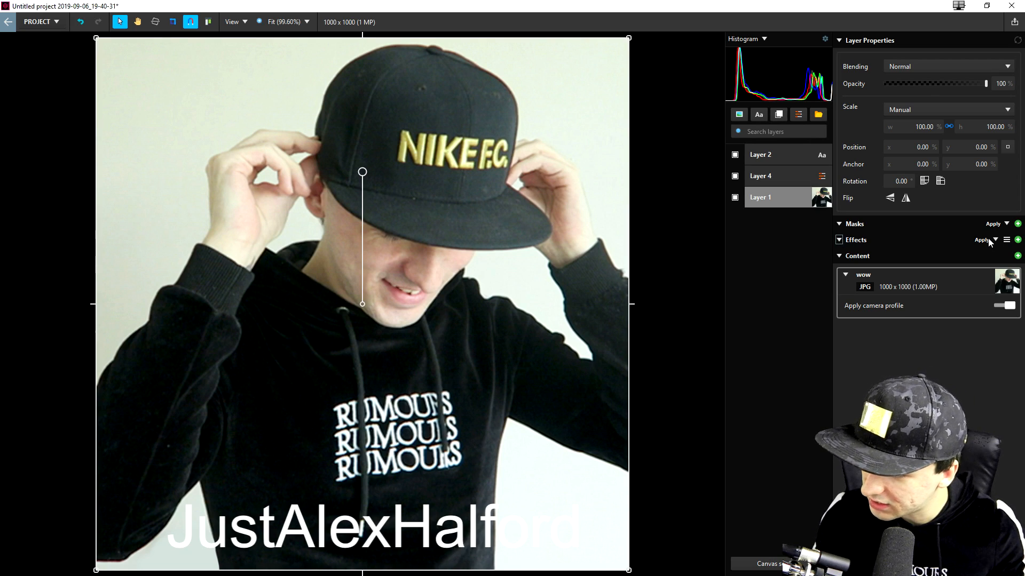
{"action": "left_click", "coordinate": [1007, 239]}
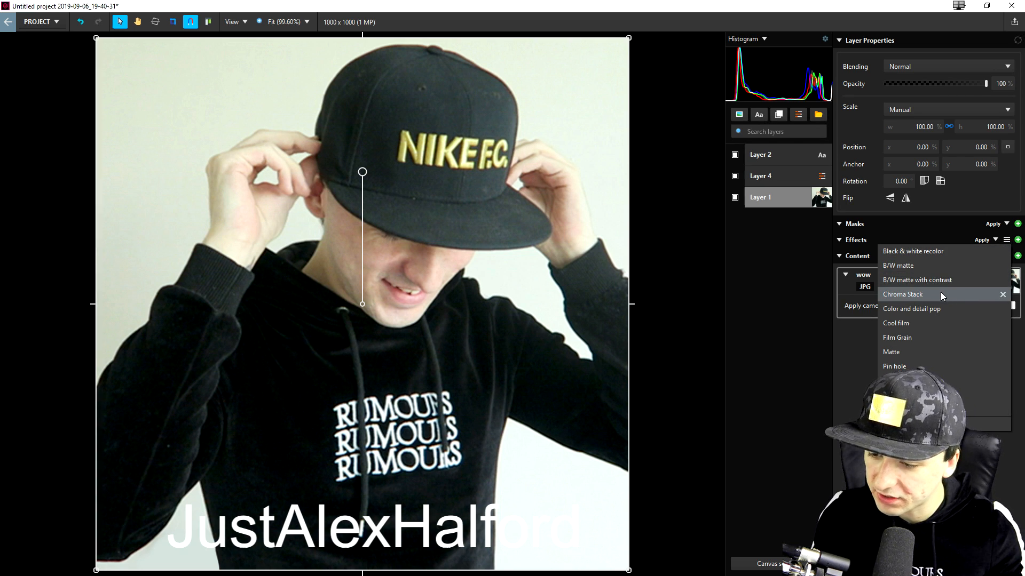
{"action": "mouse_move", "coordinate": [922, 337]}
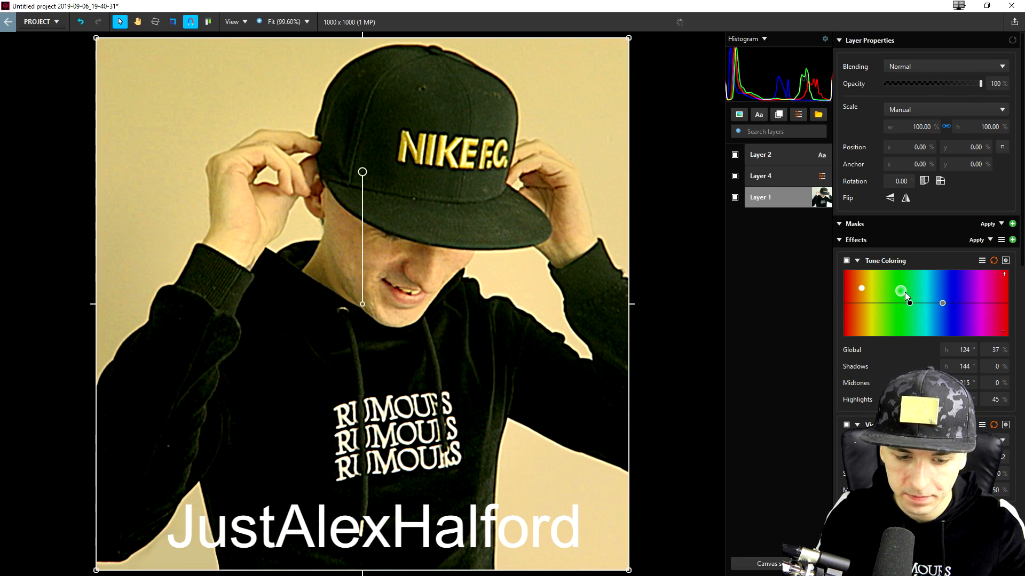
Step: Drag the Tone Coloring global hue through green and blue to a warm orange-red
{"action": "left_click_drag", "start_coordinate": [901, 289], "coordinate": [942, 285]}
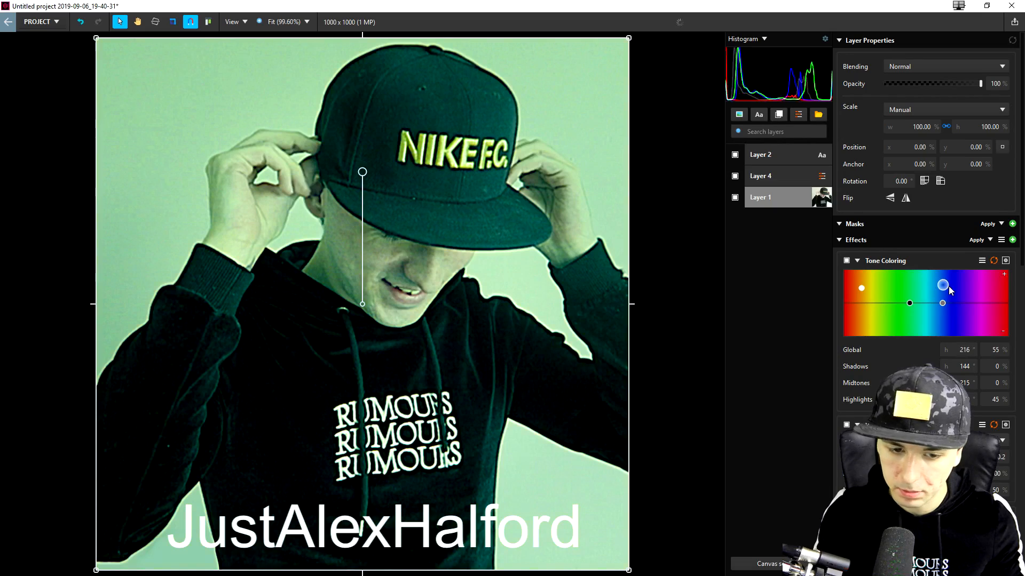
{"action": "left_click_drag", "start_coordinate": [943, 285], "coordinate": [946, 285]}
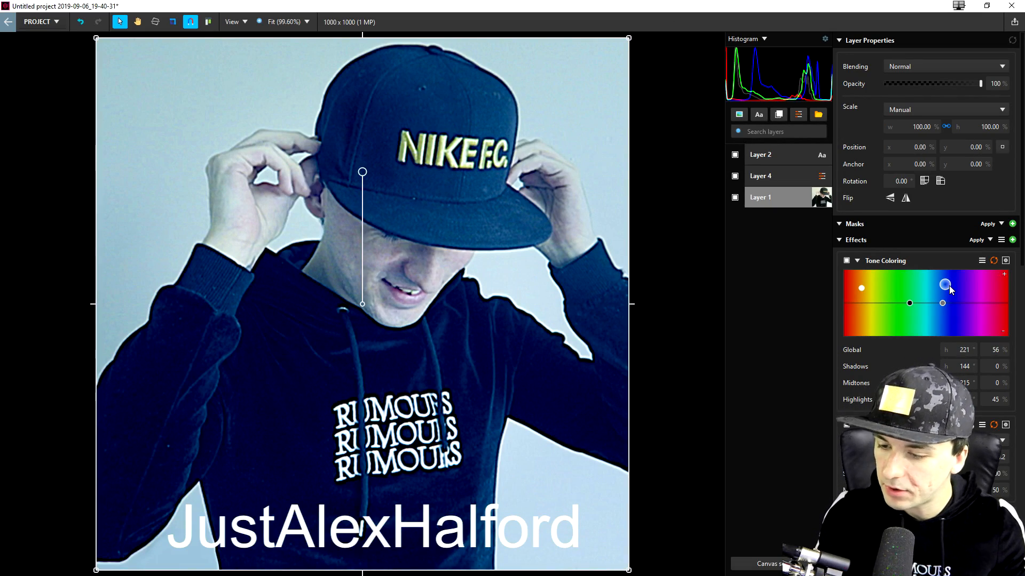
{"action": "left_click_drag", "start_coordinate": [945, 285], "coordinate": [854, 277]}
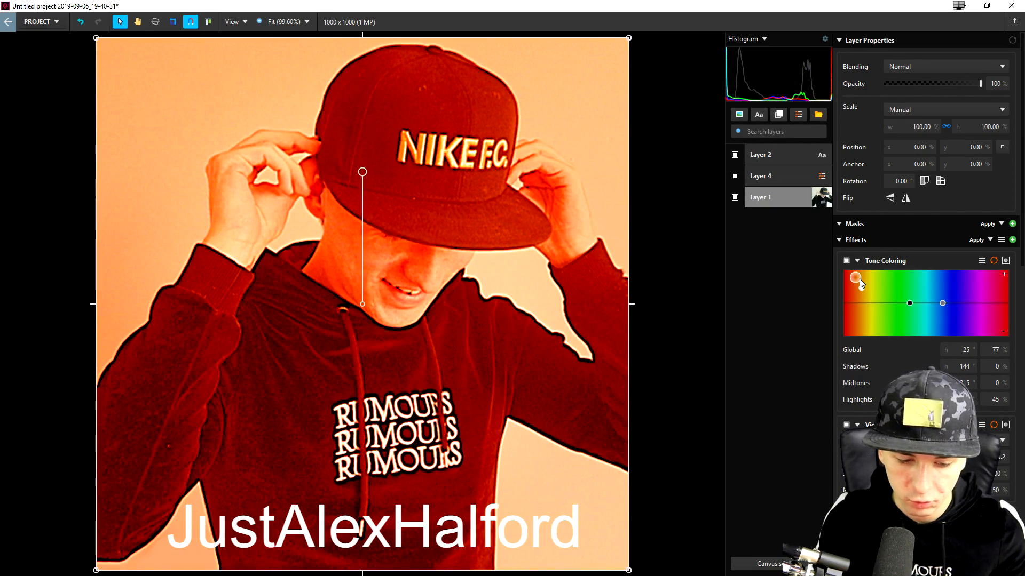